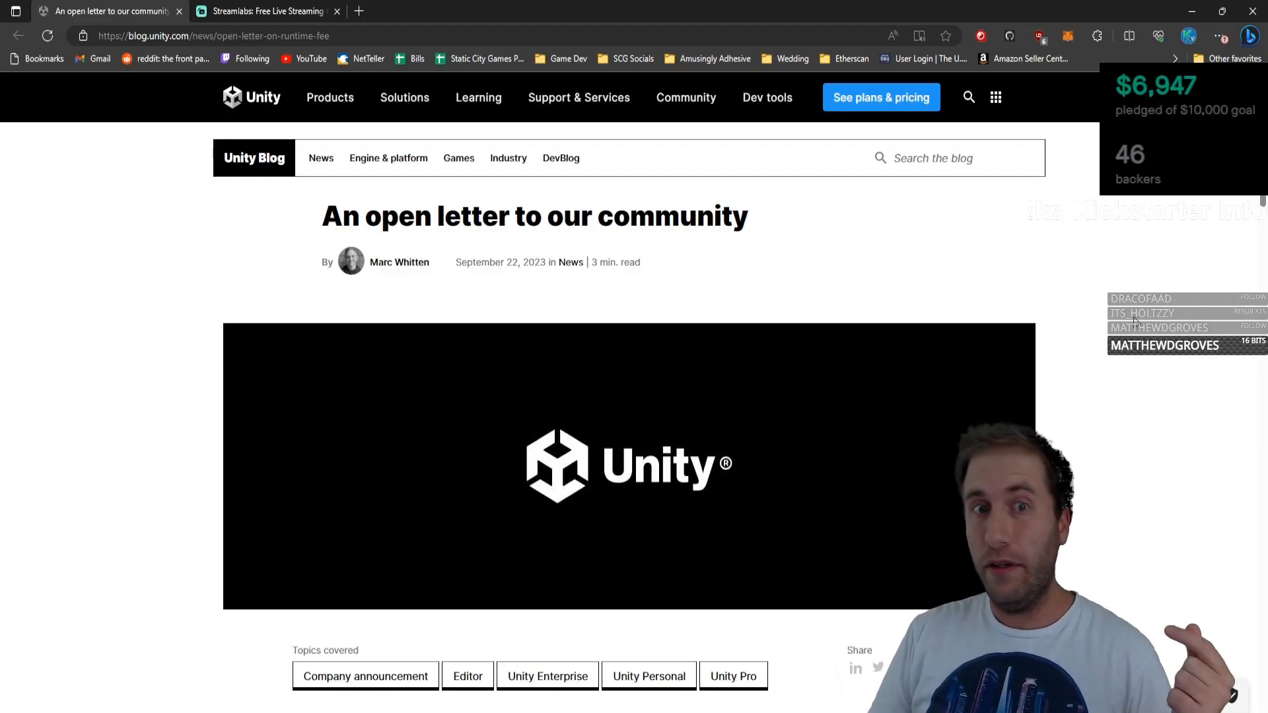
Read down through the pricing-updates page toward the section linking to more pricing details.
scroll(down, 3)
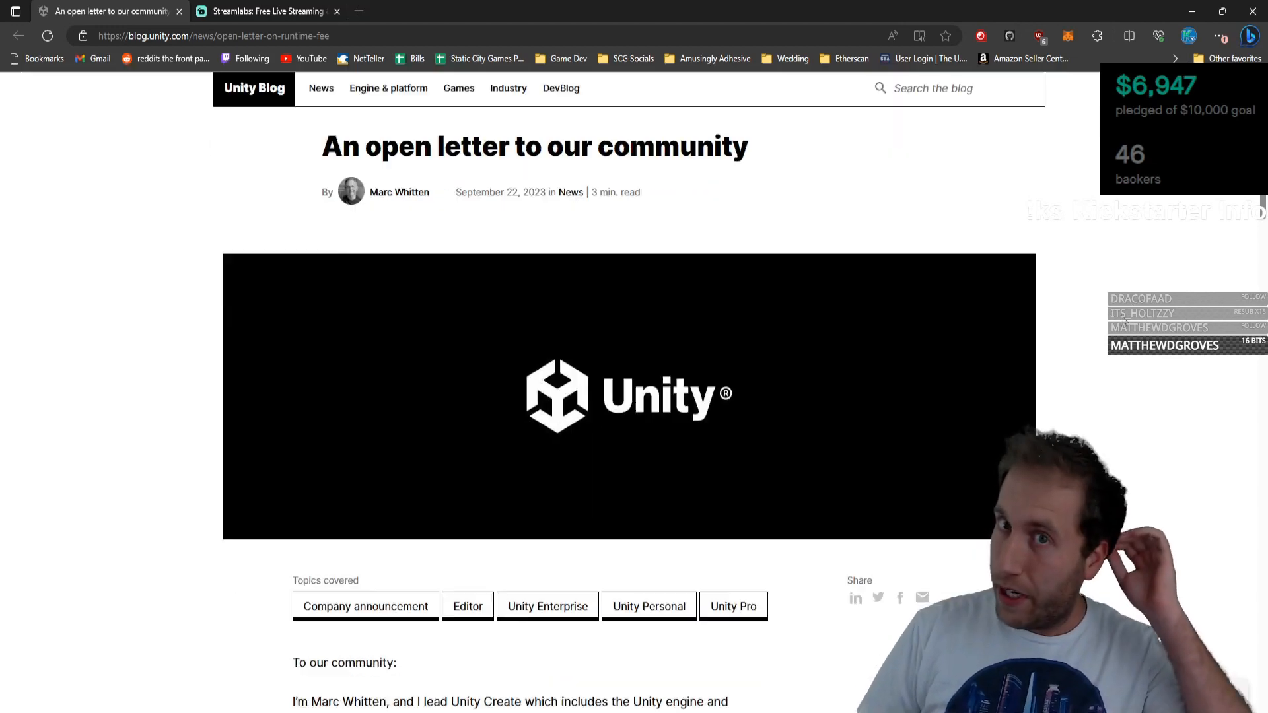
scroll(down, 3)
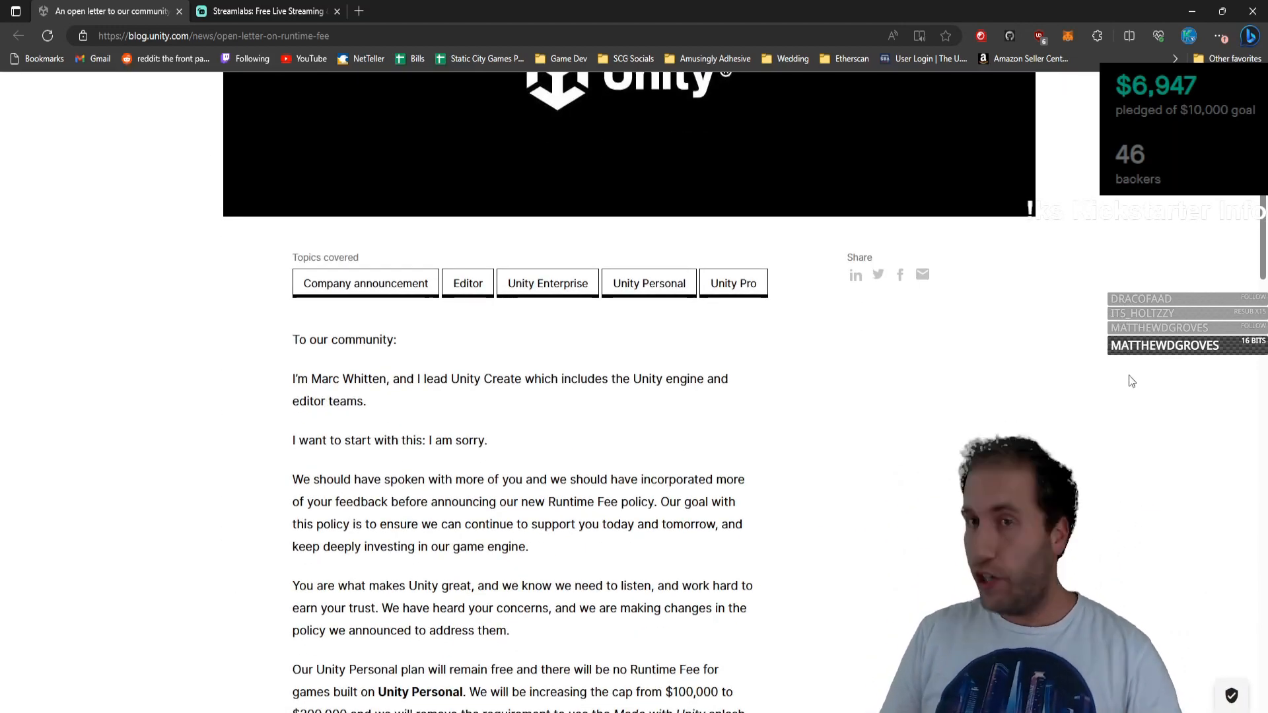
click(365, 283)
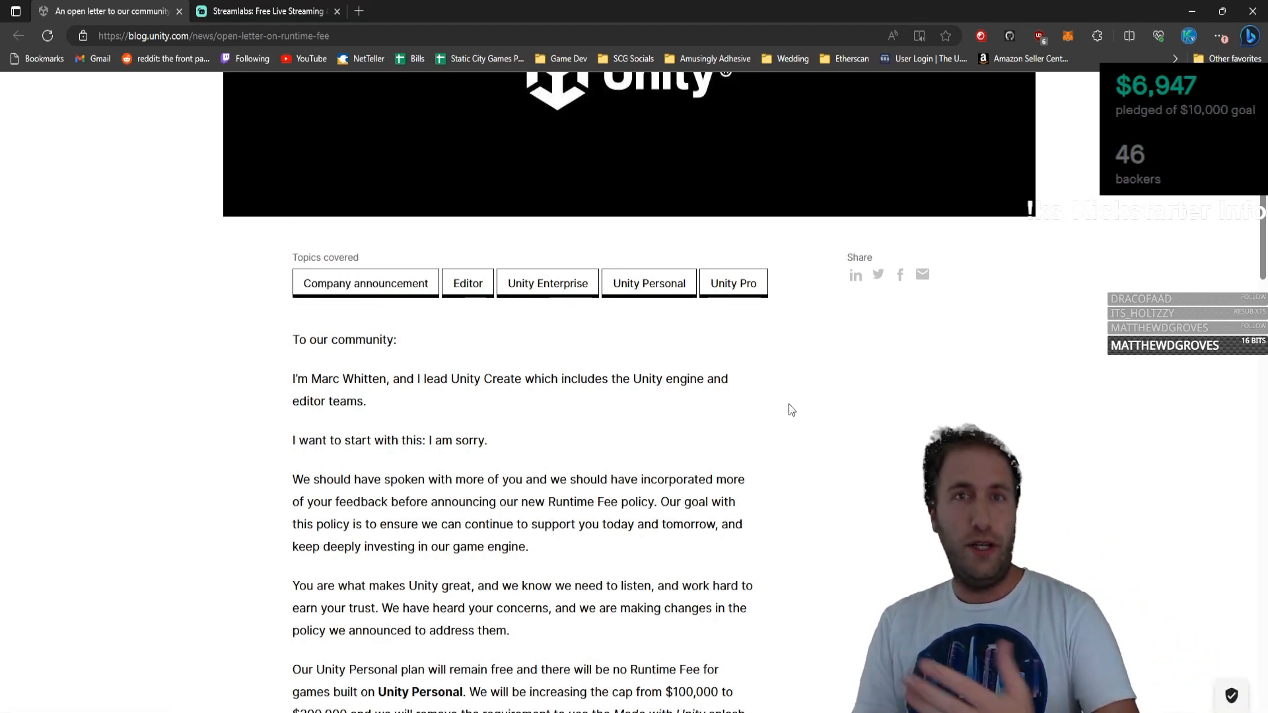
mouse_move(894, 455)
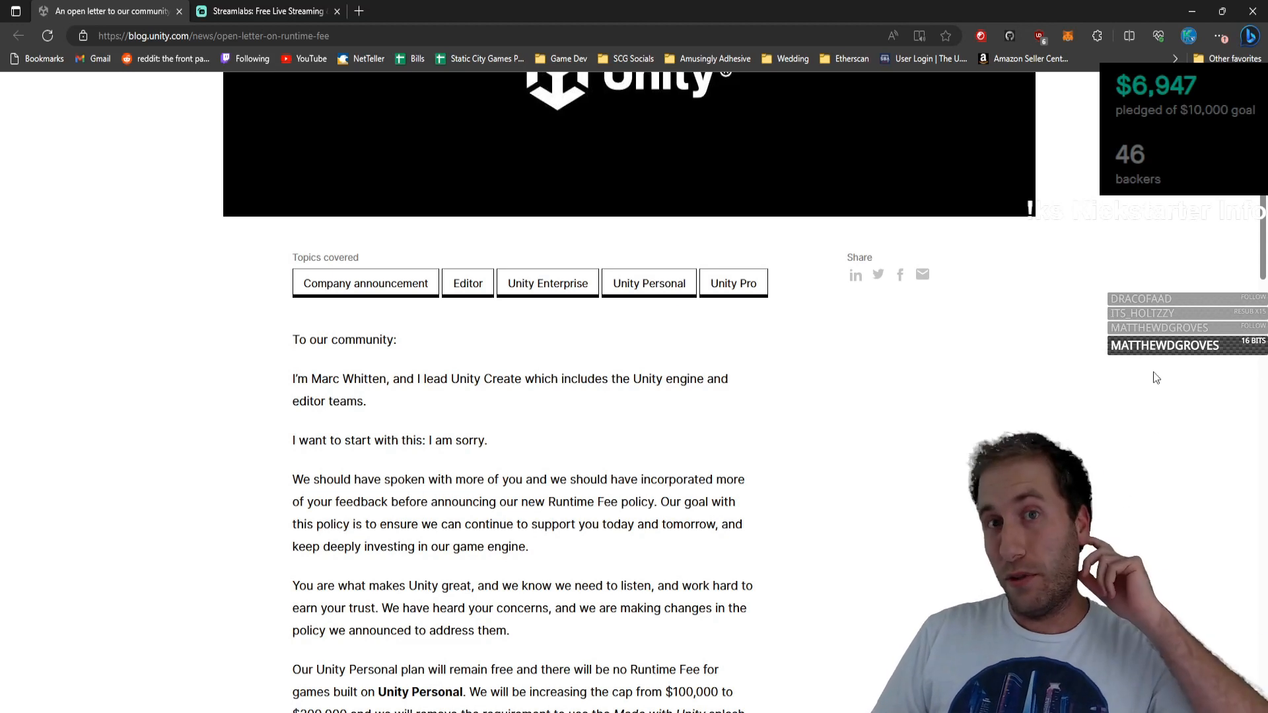
mouse_move(1144, 360)
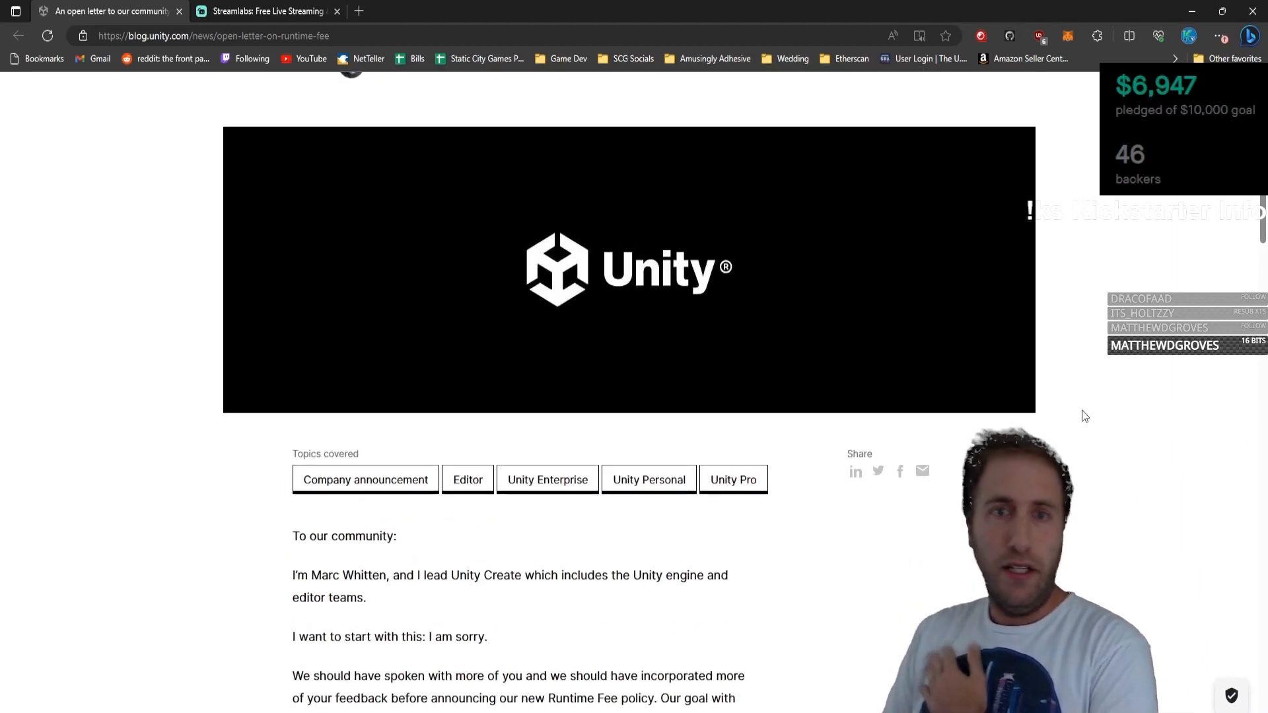
scroll(down, 3)
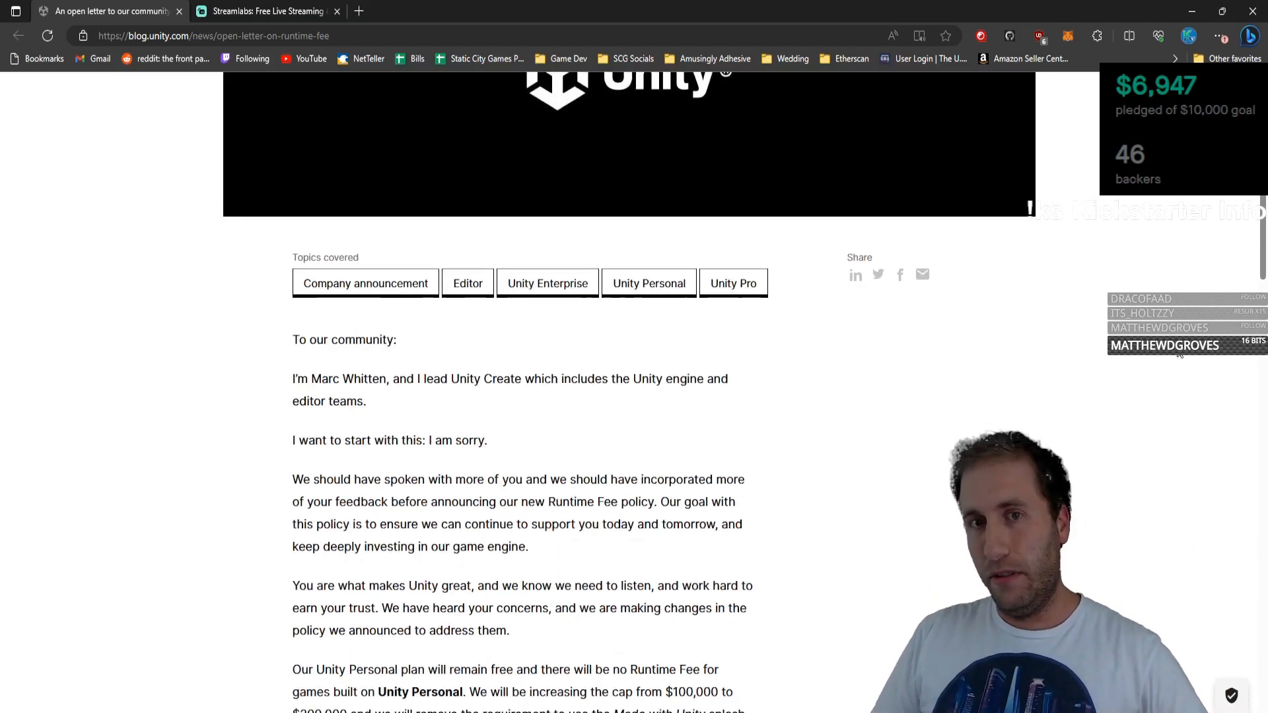
scroll(down, 3)
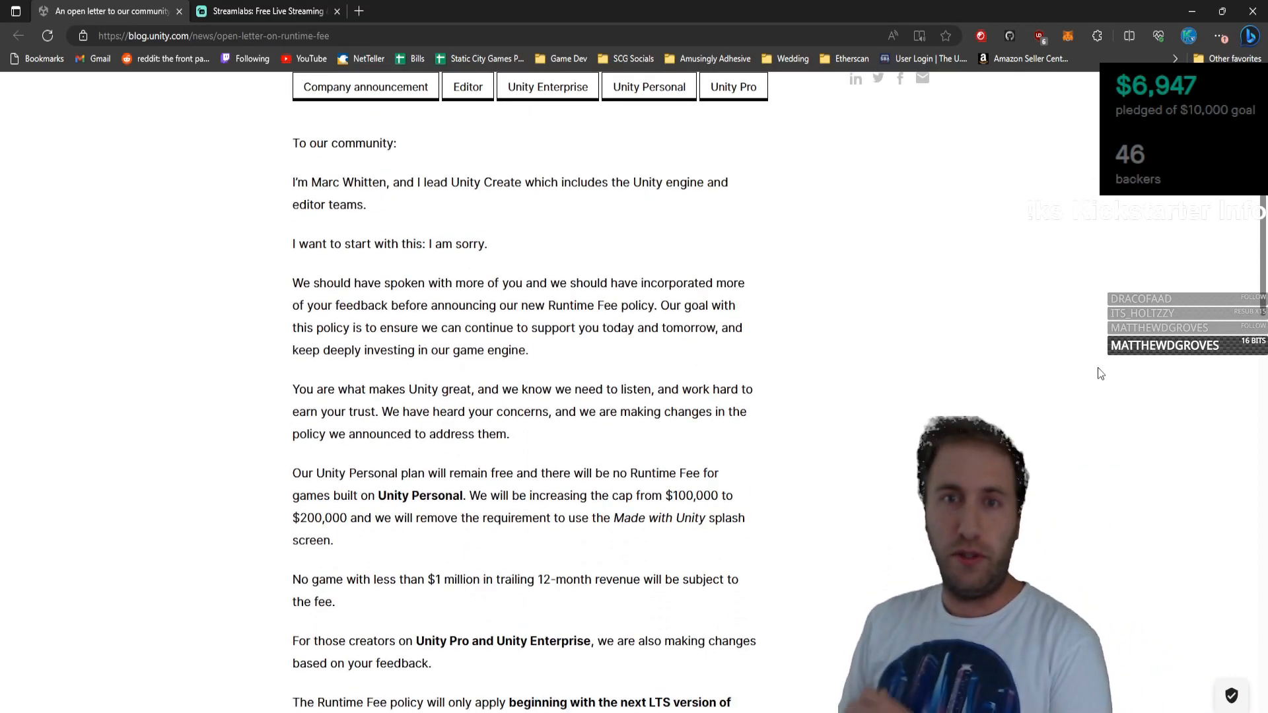
mouse_move(1055, 350)
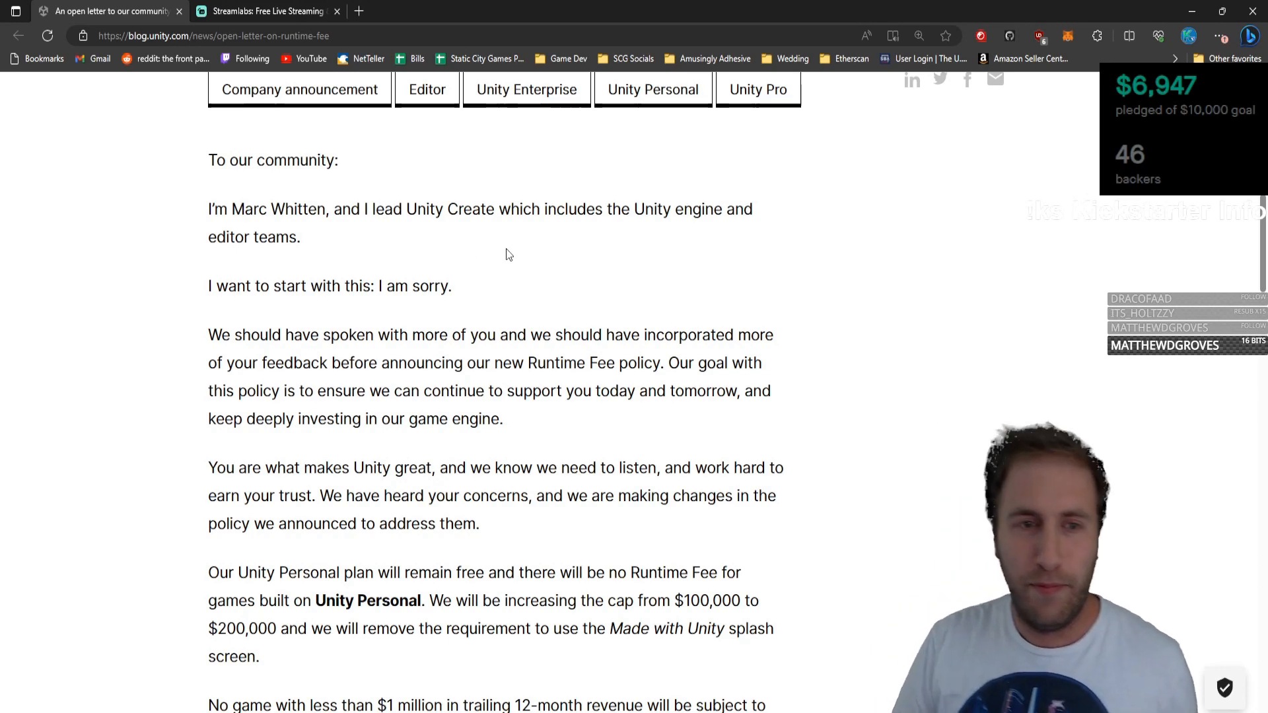
scroll(down, 3)
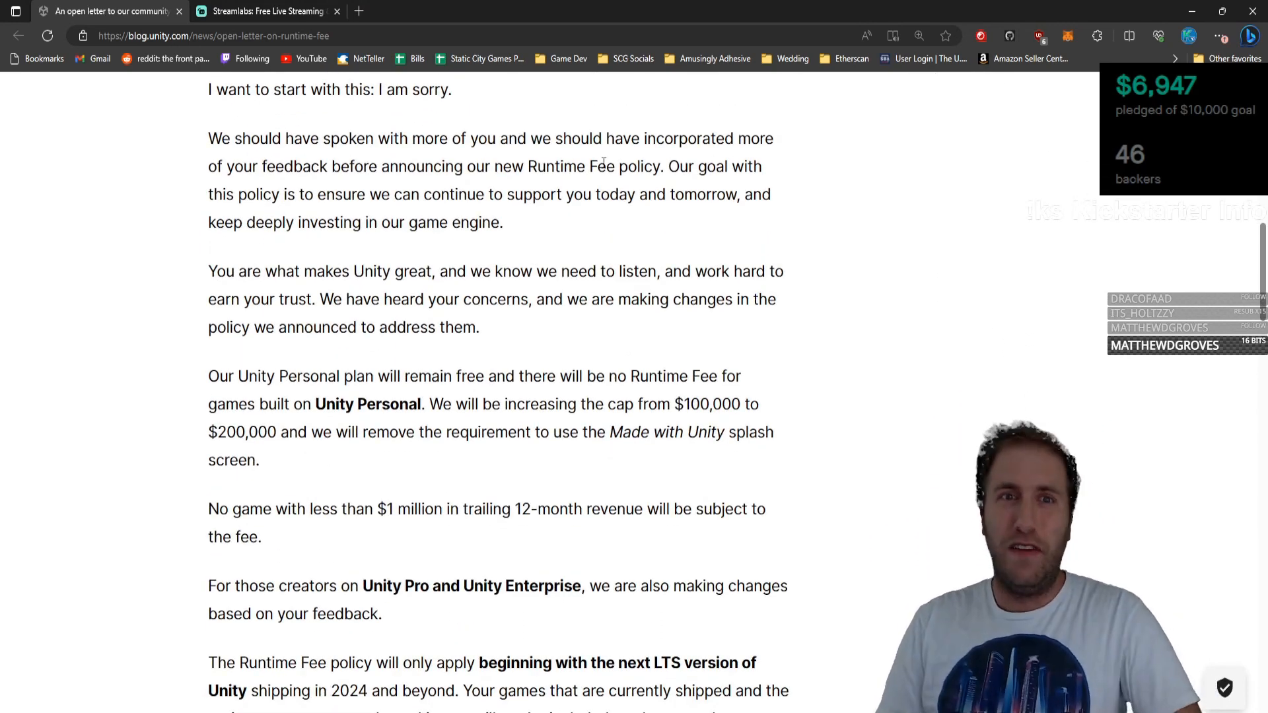
mouse_move(796, 212)
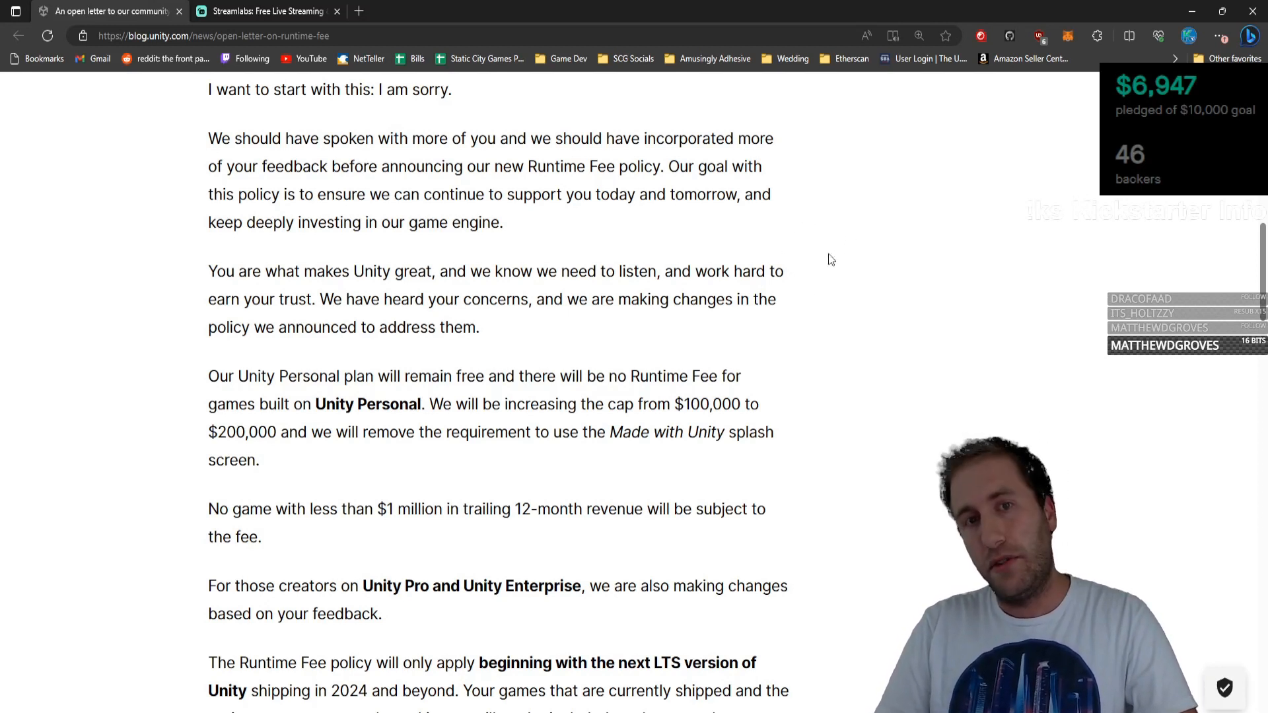
mouse_move(663, 261)
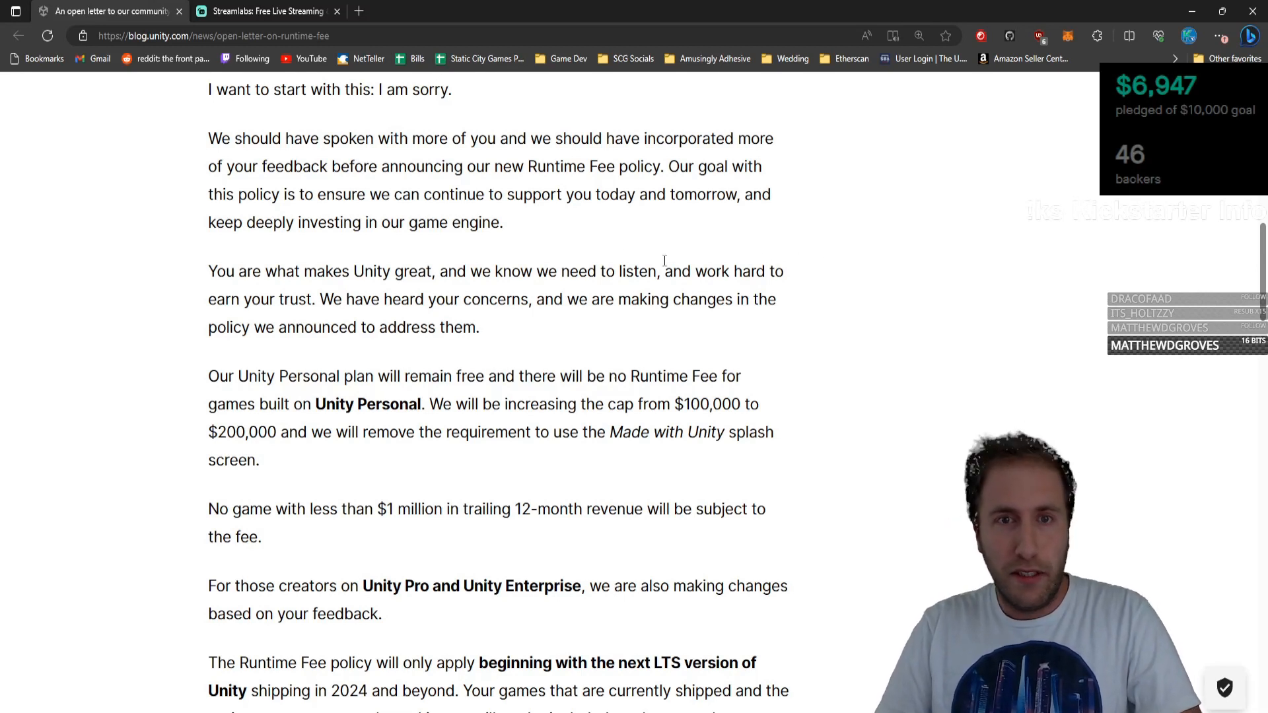
click(337, 10)
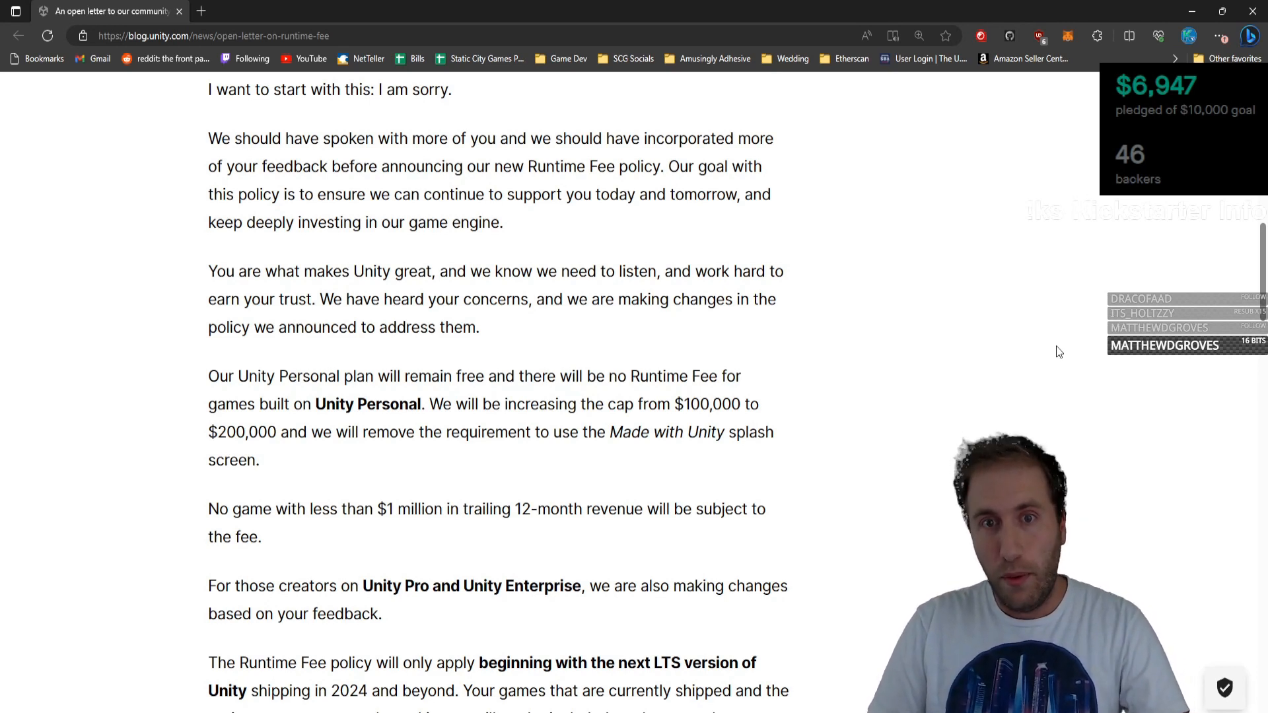
scroll(down, 3)
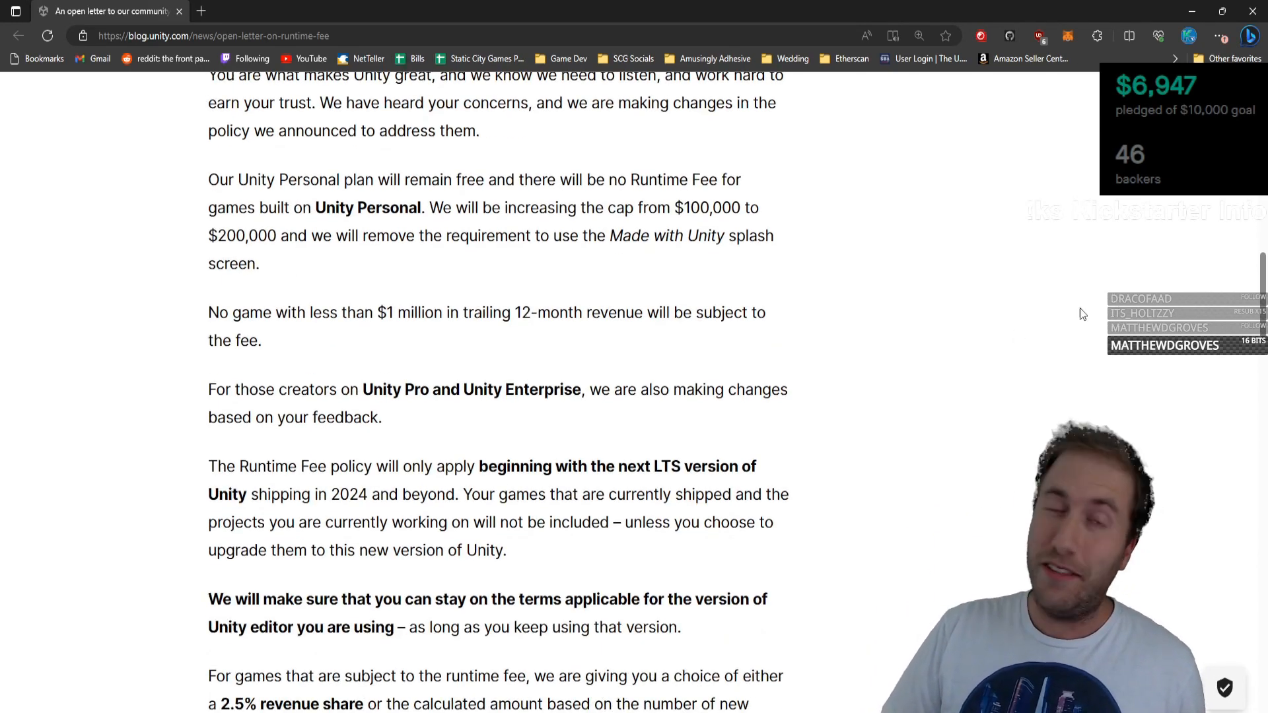
mouse_move(943, 361)
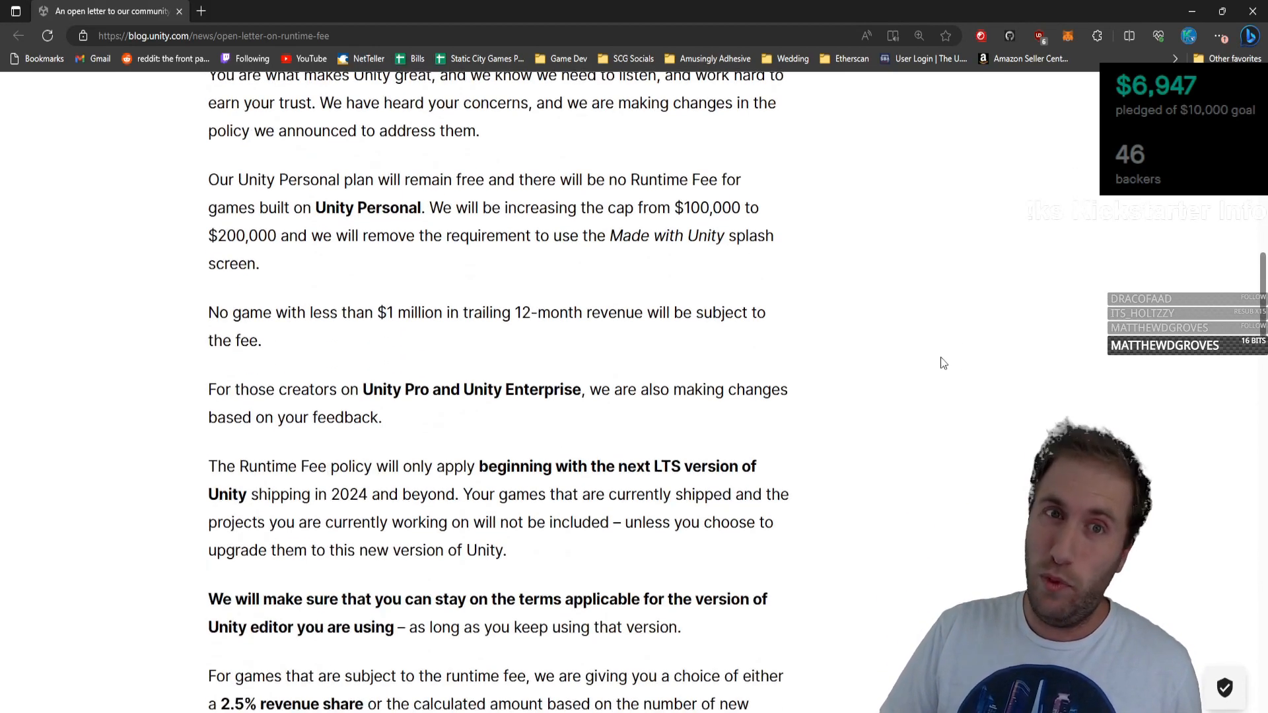
mouse_move(656, 146)
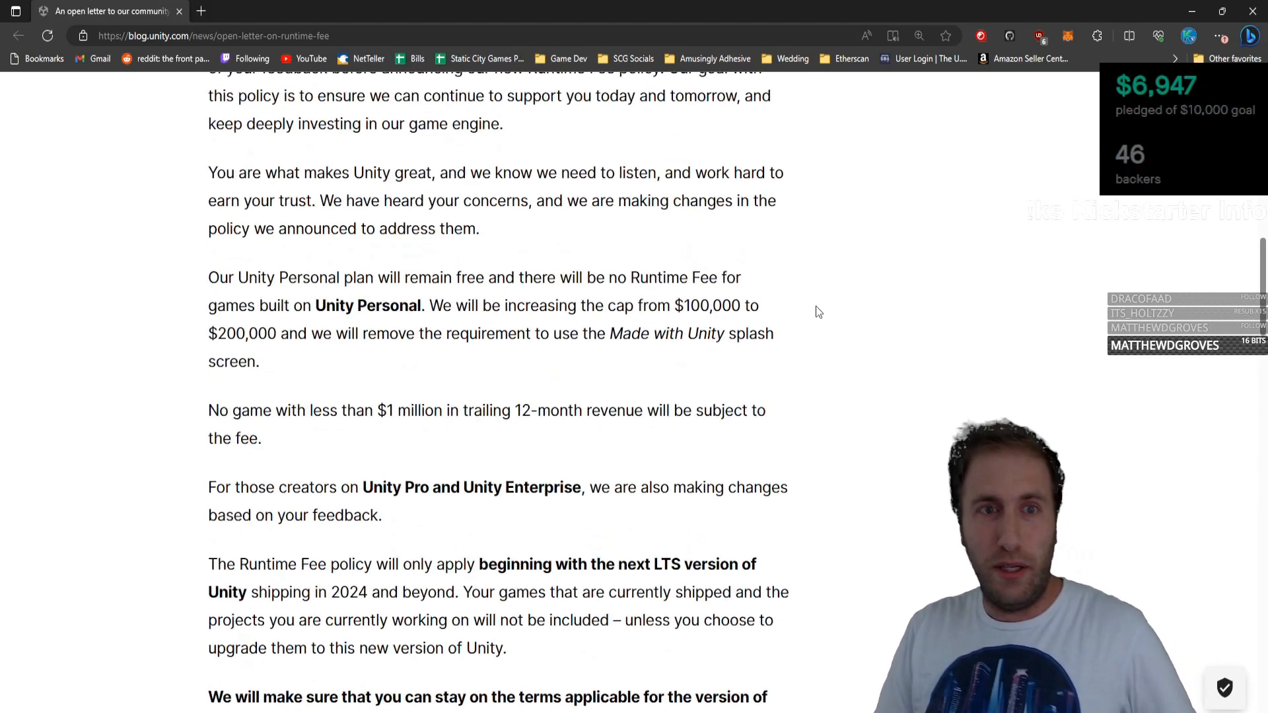
scroll(down, 3)
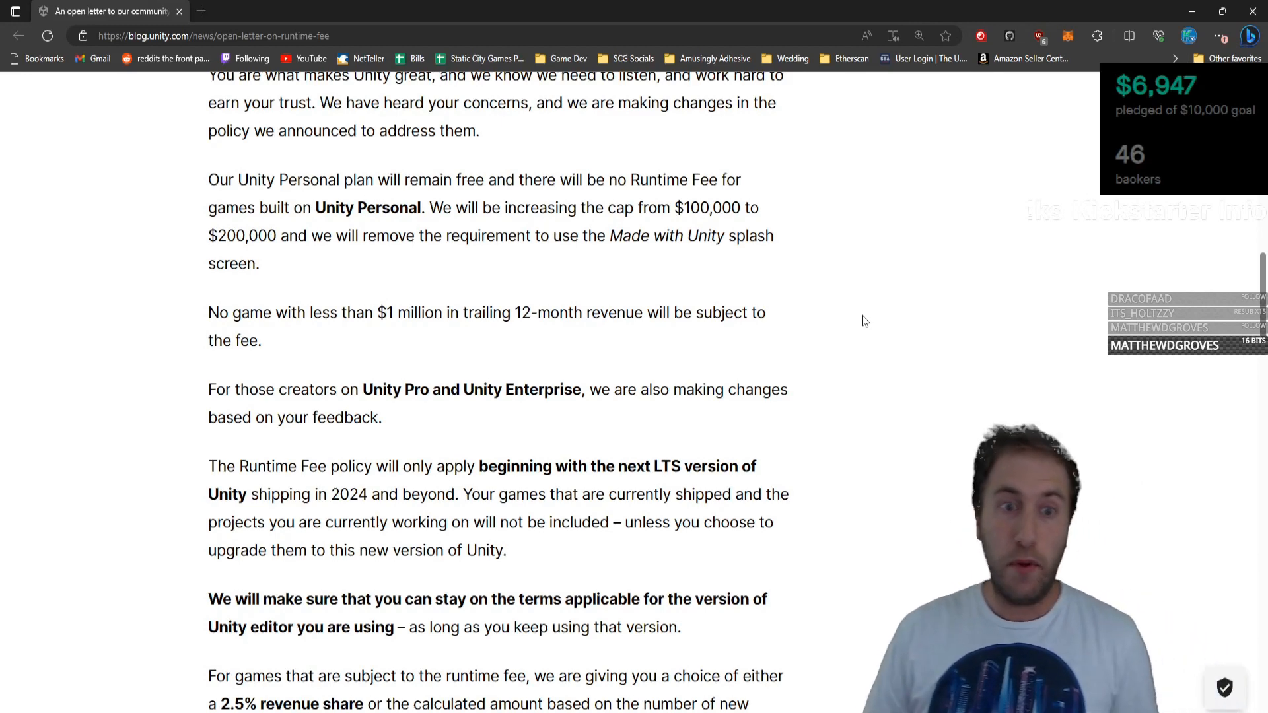
scroll(down, 3)
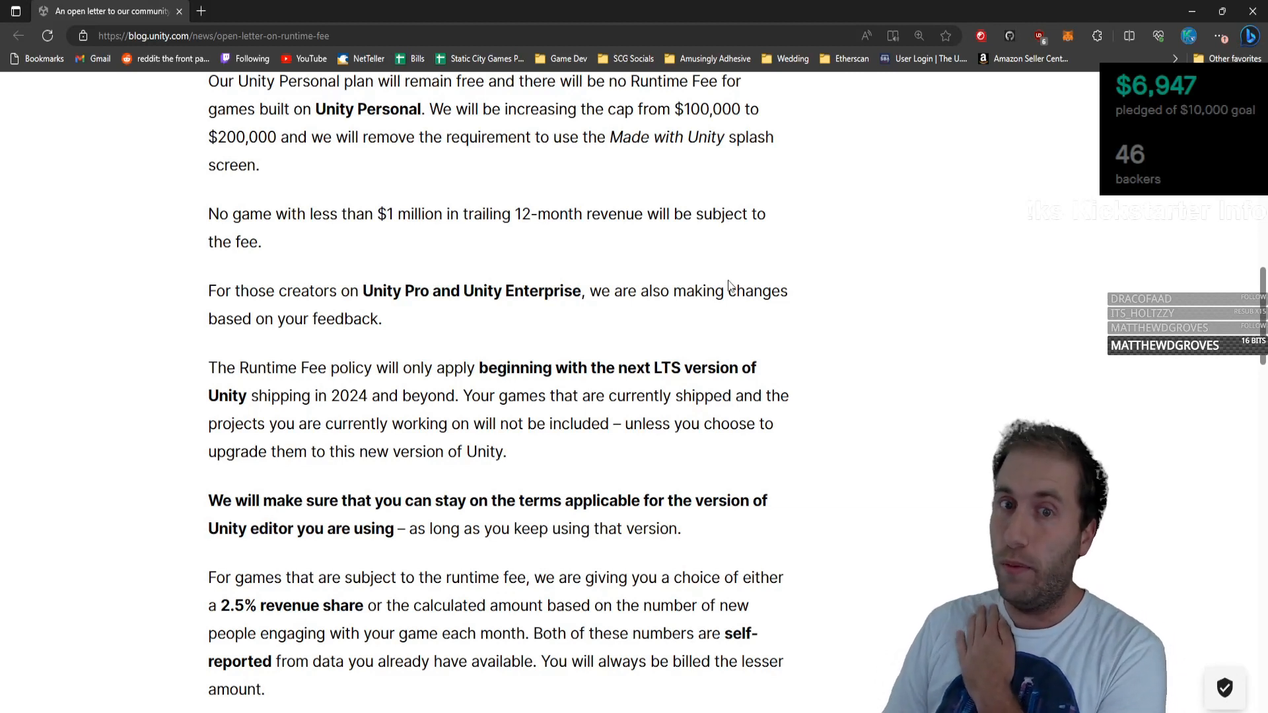
mouse_move(856, 275)
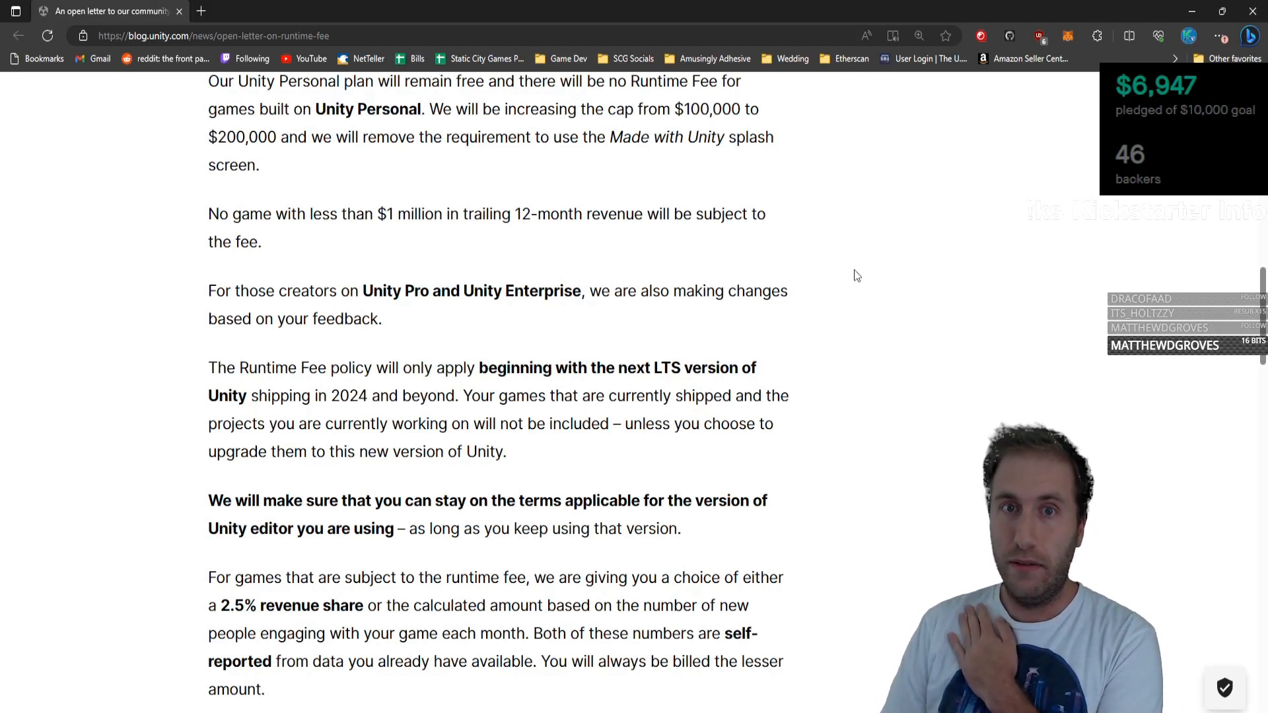
mouse_move(882, 280)
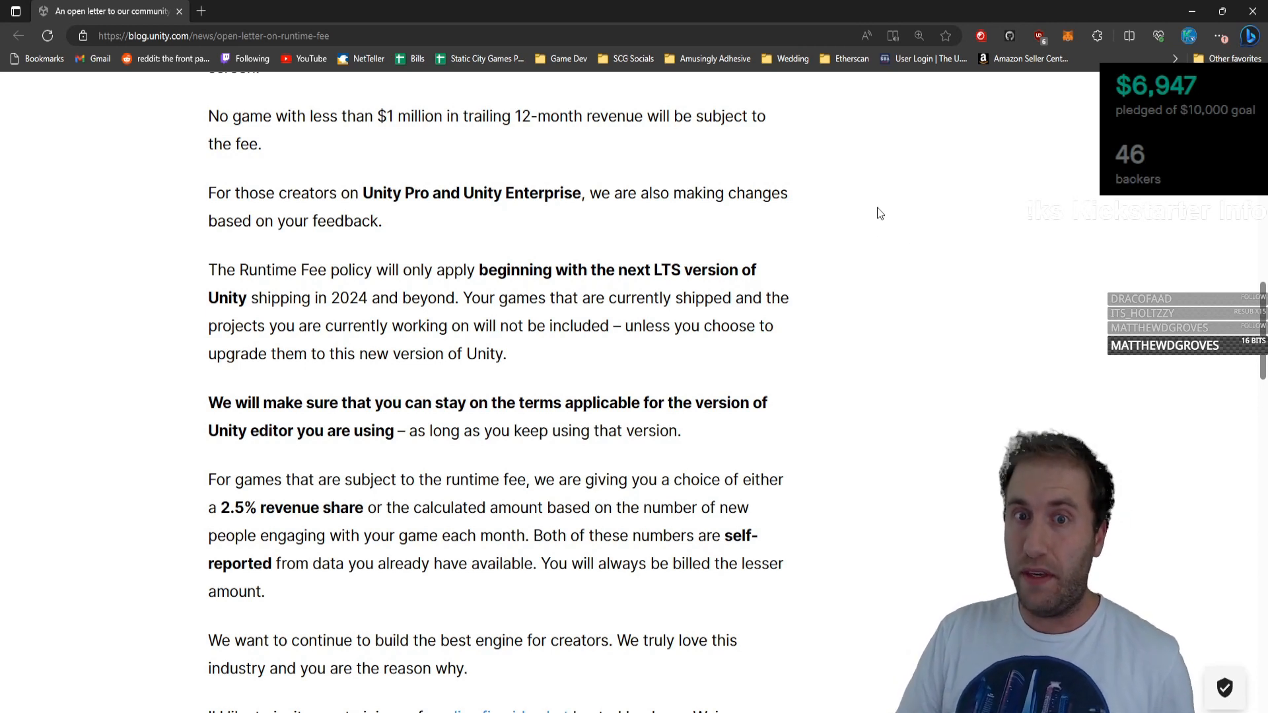
mouse_move(868, 212)
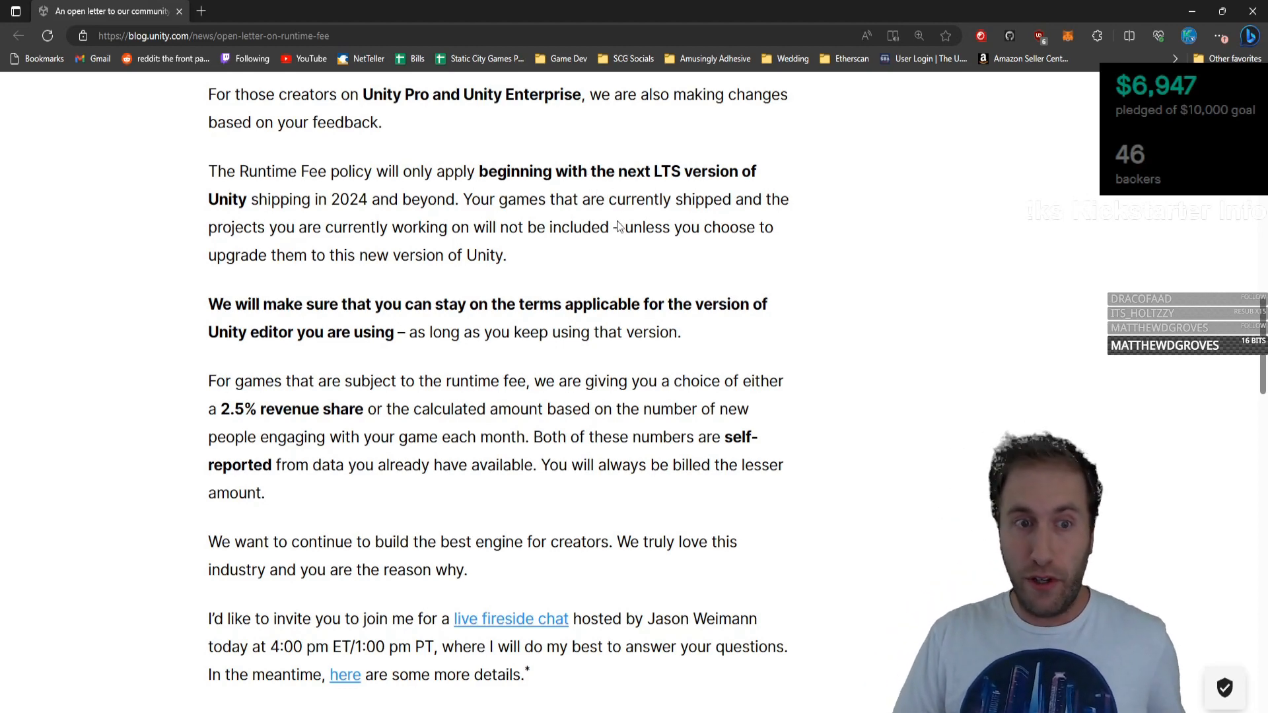
scroll(down, 3)
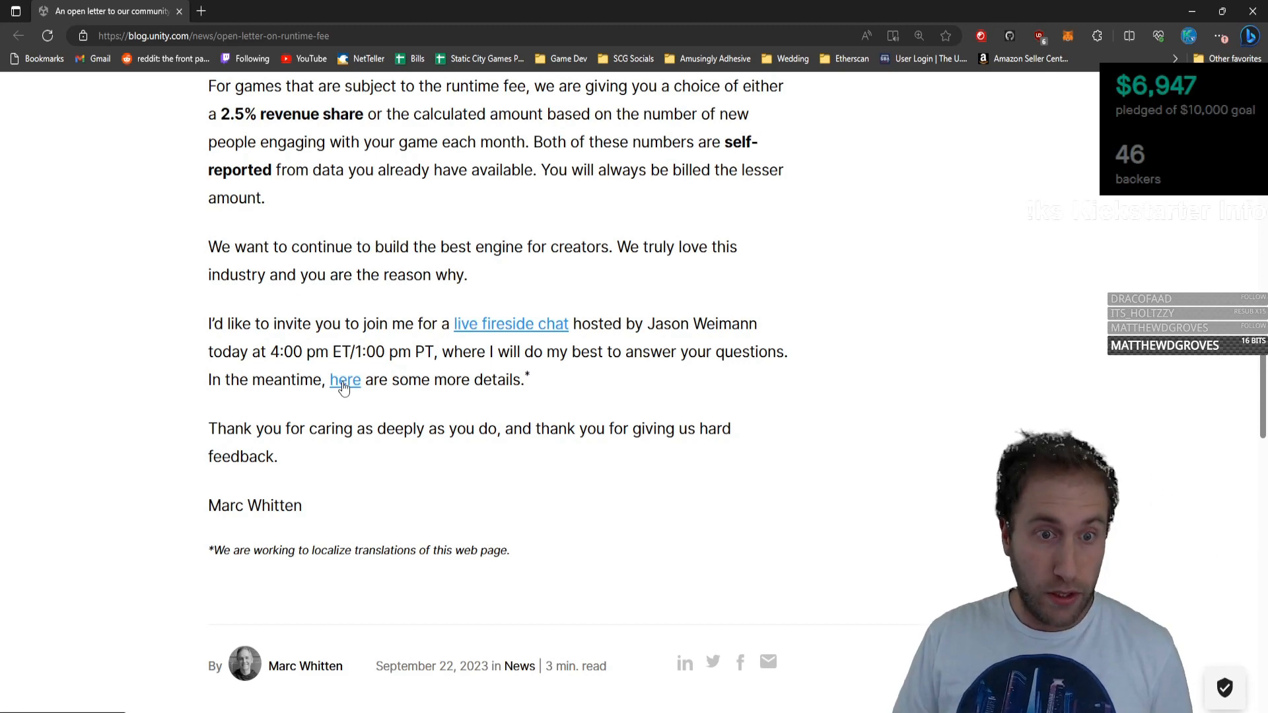
Follow the pricing-details link and review which plans the Runtime Fee applies to.
click(345, 379)
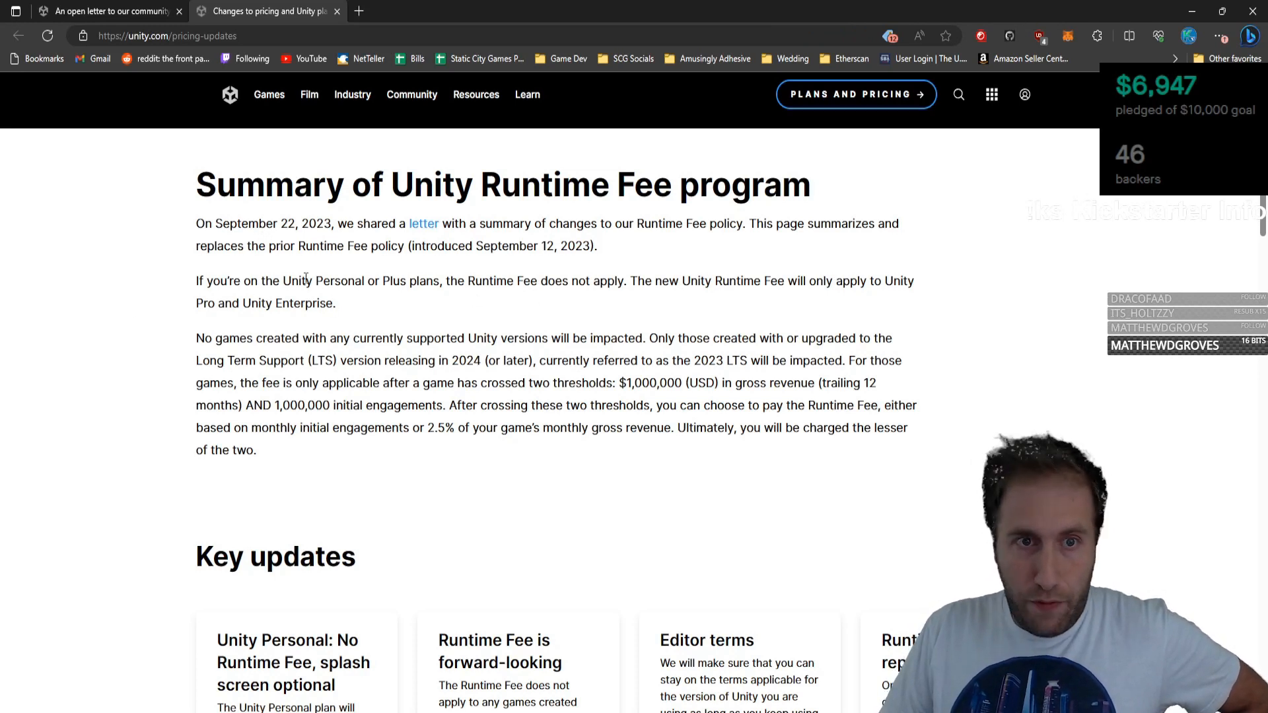
drag(314, 280, 406, 280)
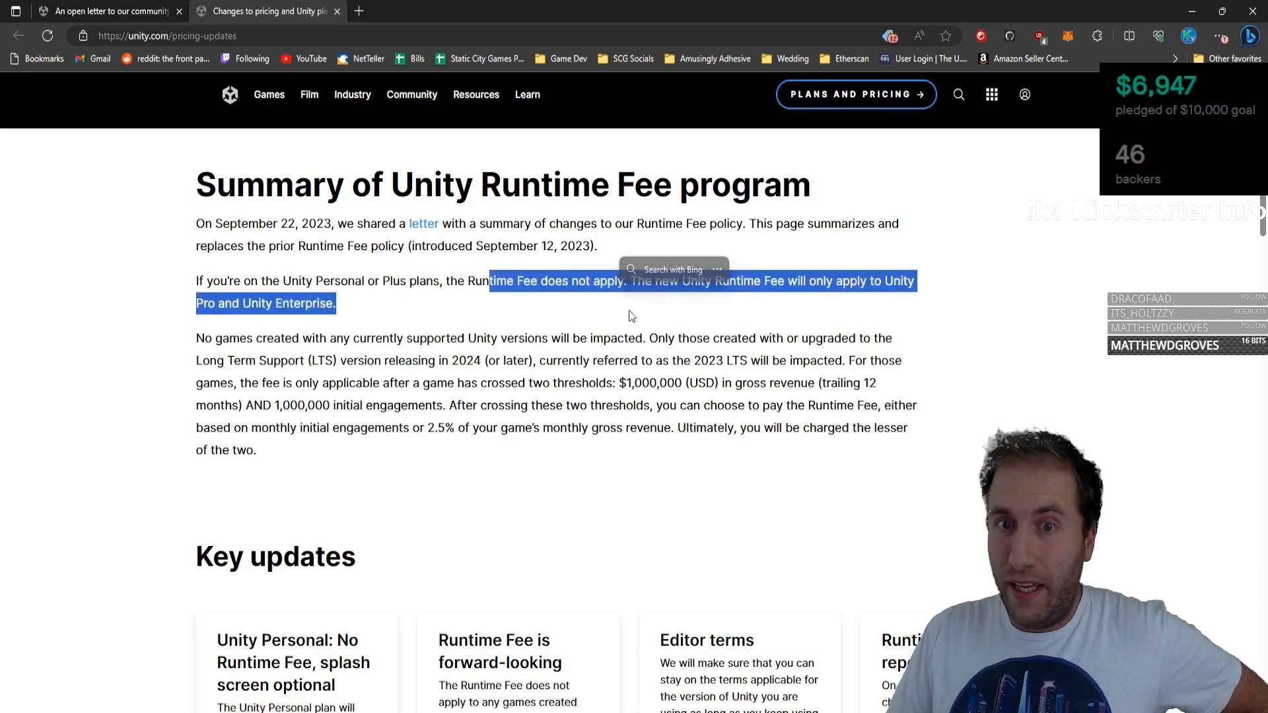
click(651, 300)
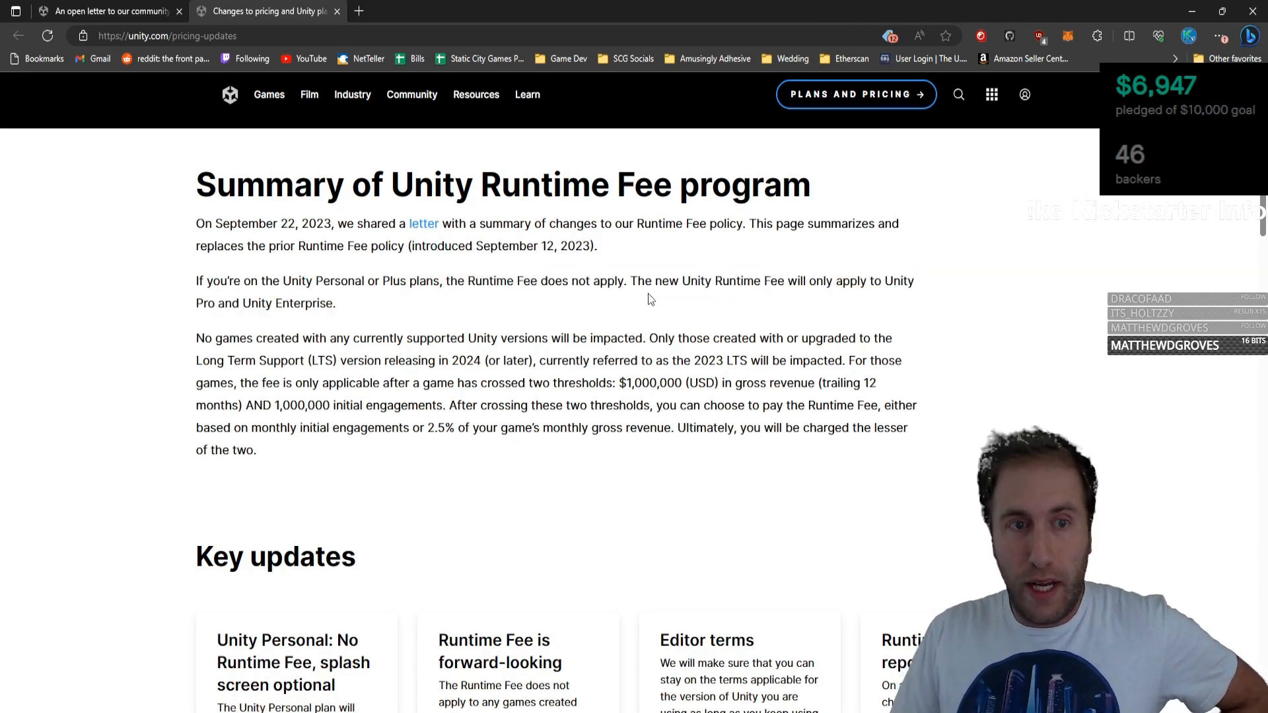
scroll(down, 3)
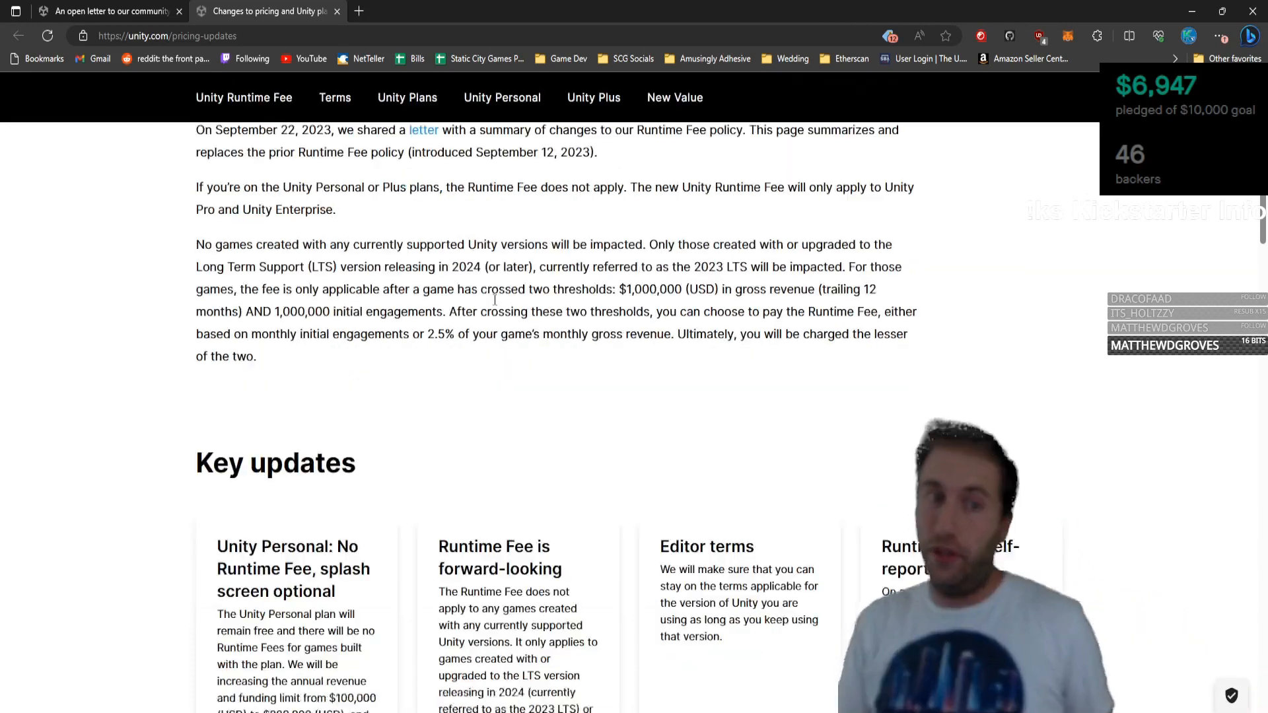
scroll(down, 3)
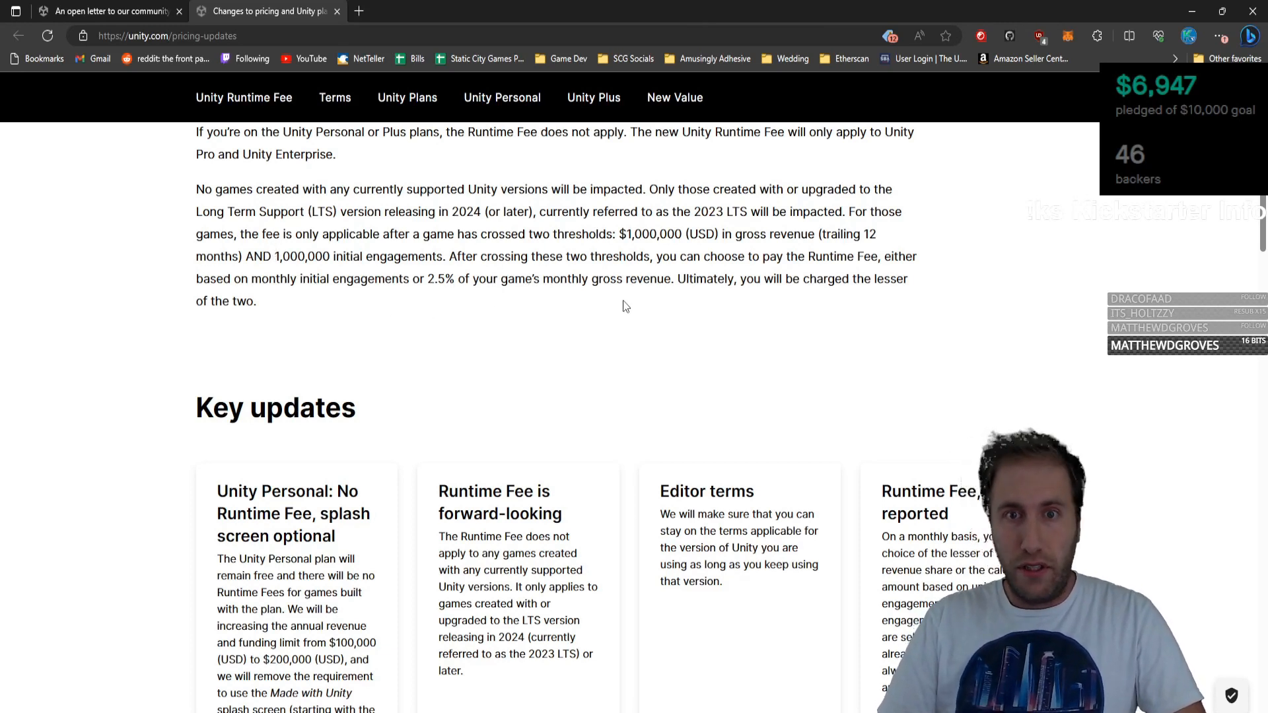
mouse_move(359, 359)
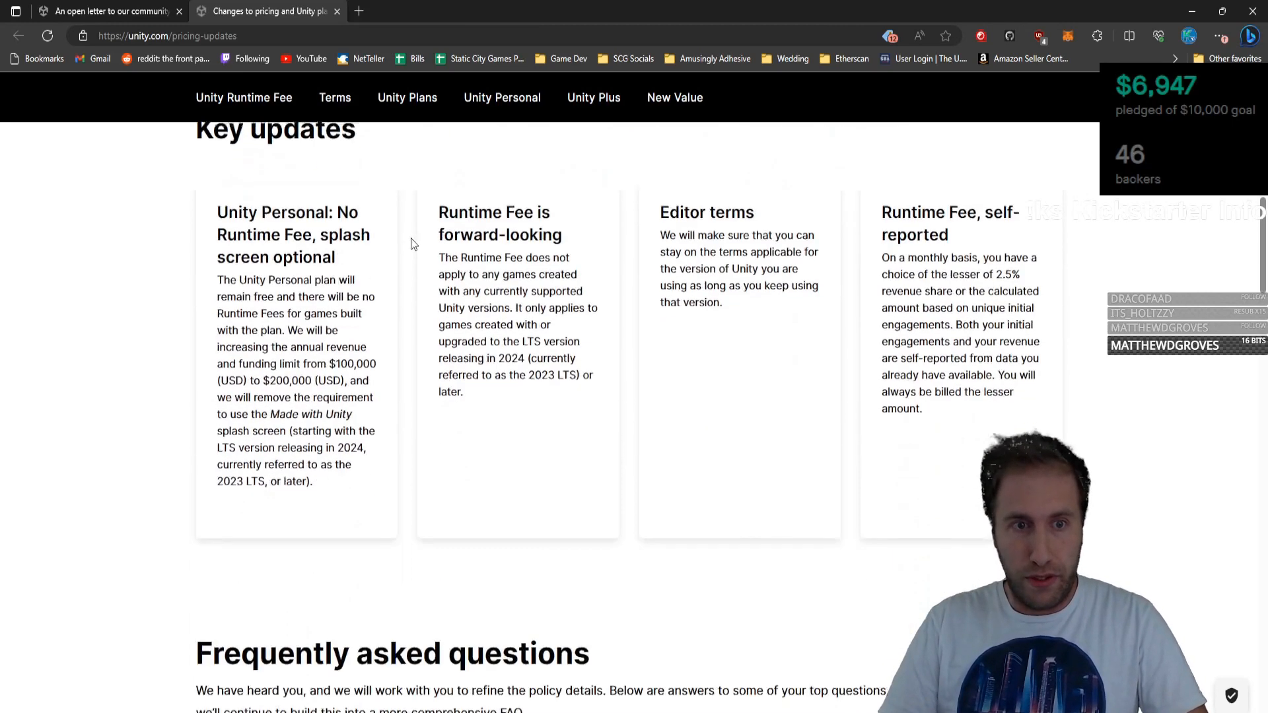
scroll(down, 3)
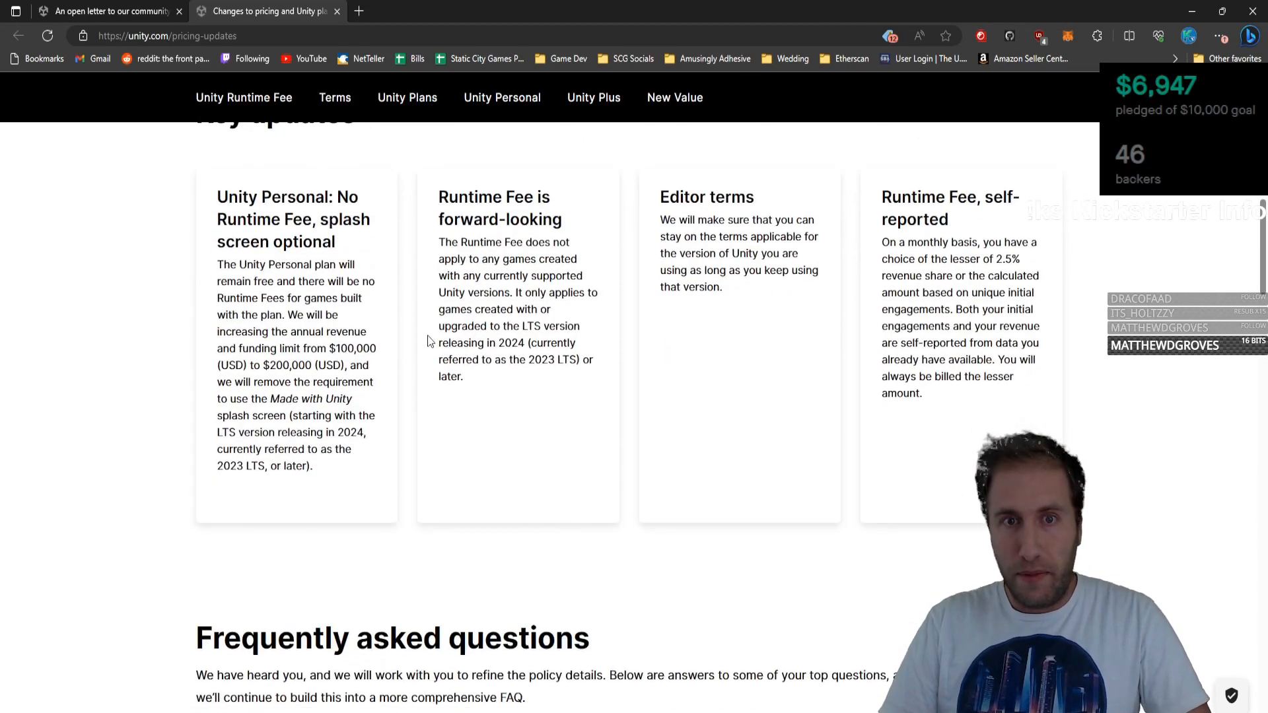
scroll(up, 3)
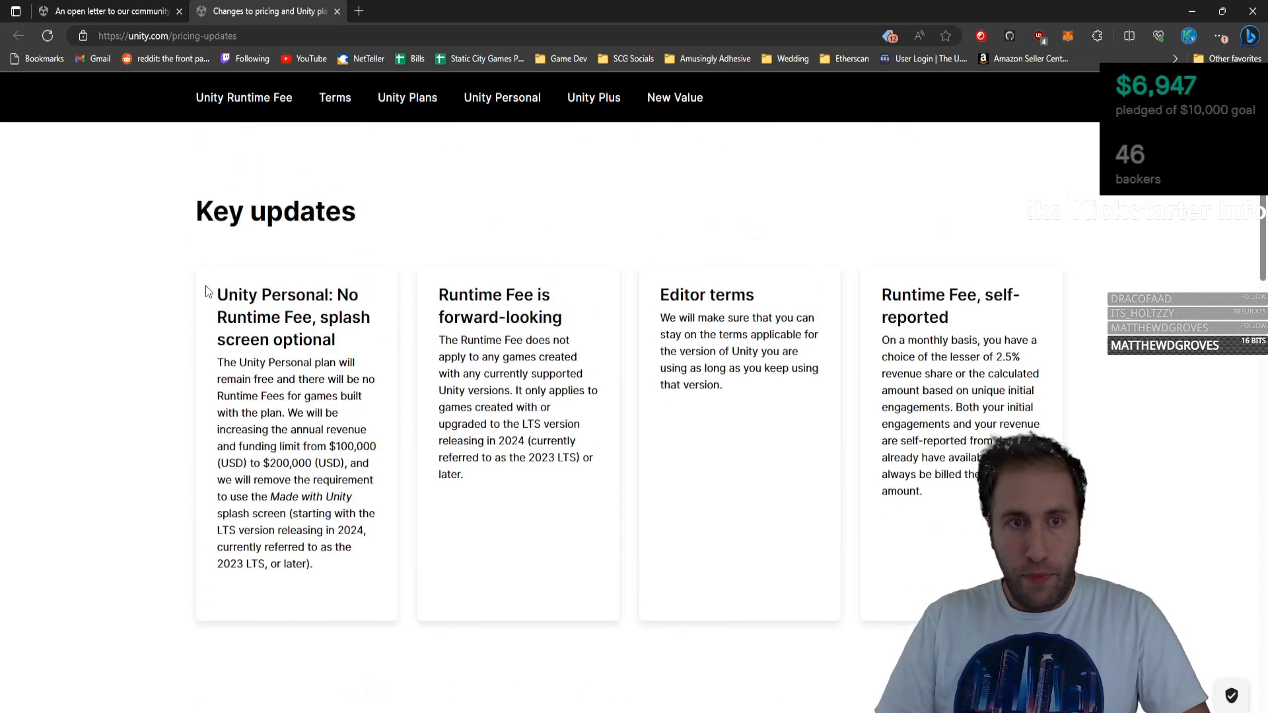
drag(222, 293, 338, 340)
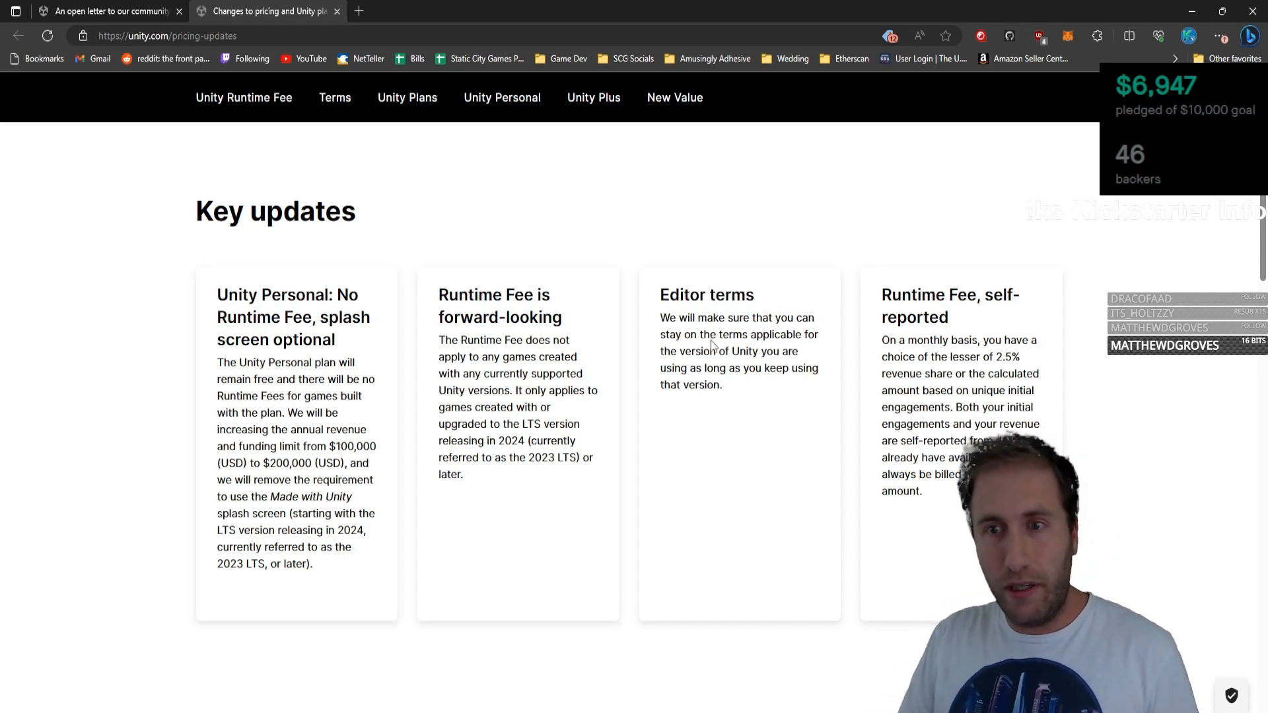
mouse_move(644, 387)
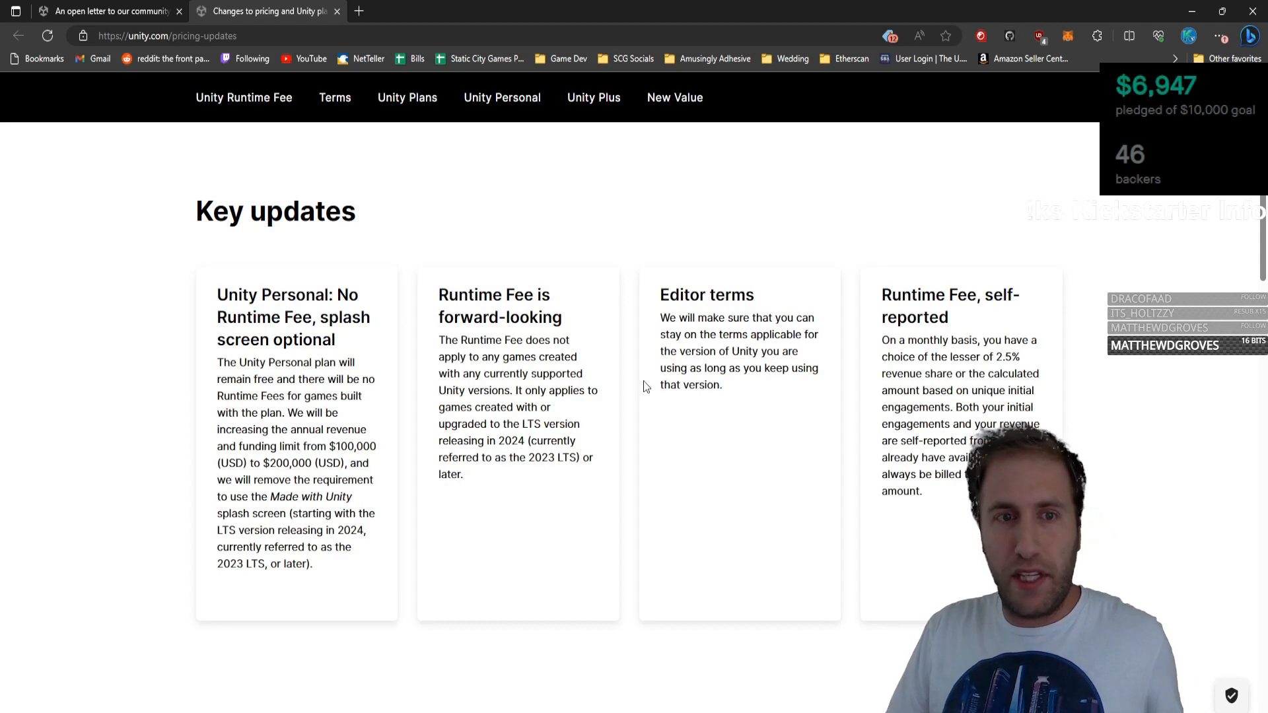
mouse_move(723, 380)
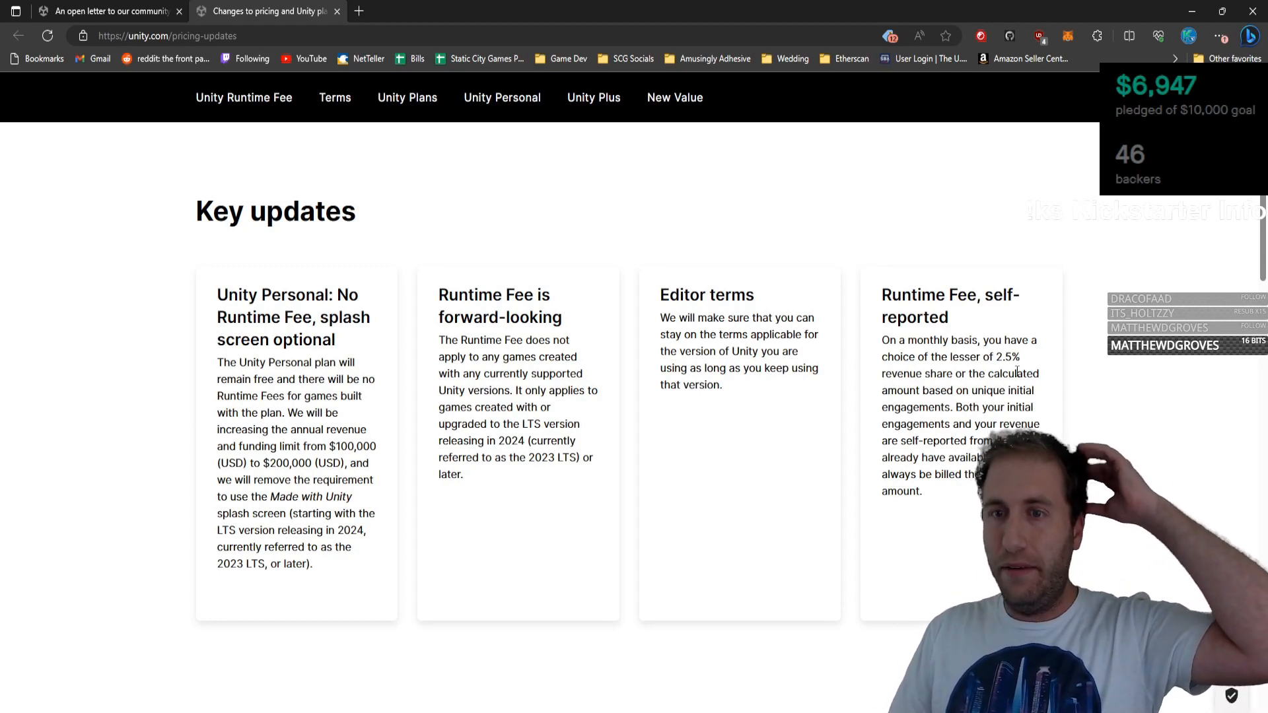
Expand the FAQ answers on whether the Runtime Fee applies and what counts as an initial engagement.
scroll(down, 3)
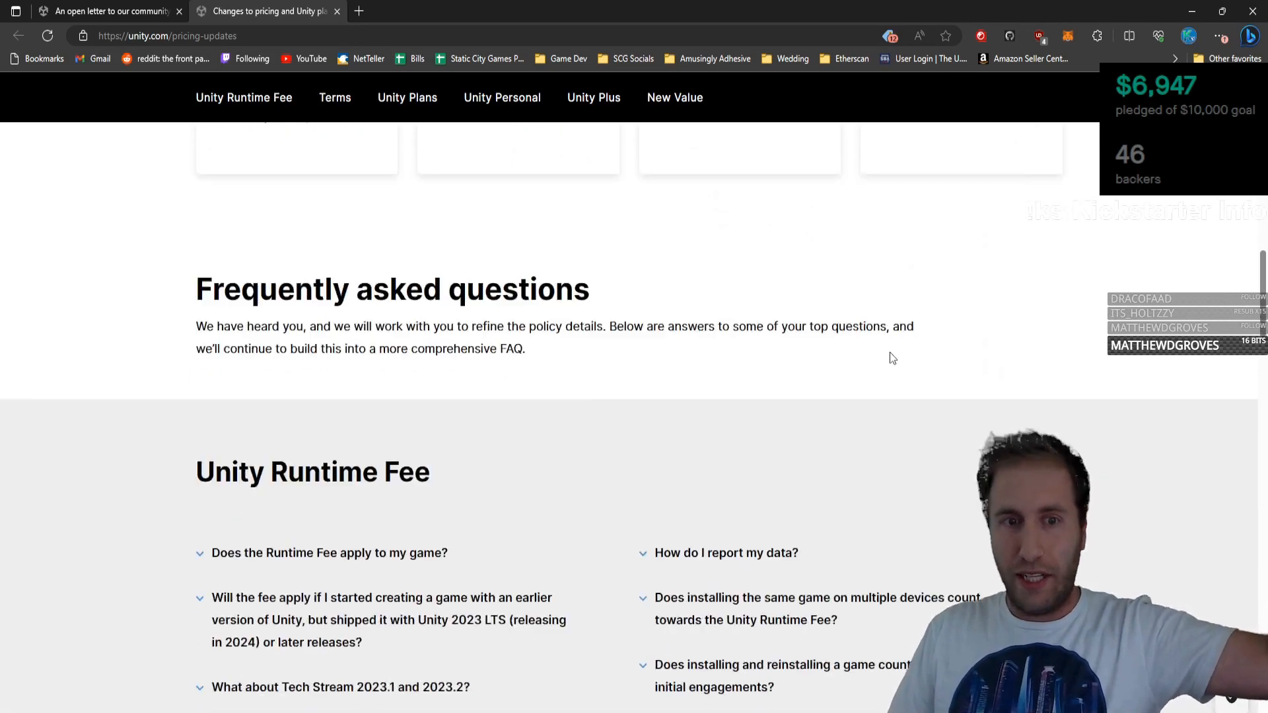
scroll(down, 3)
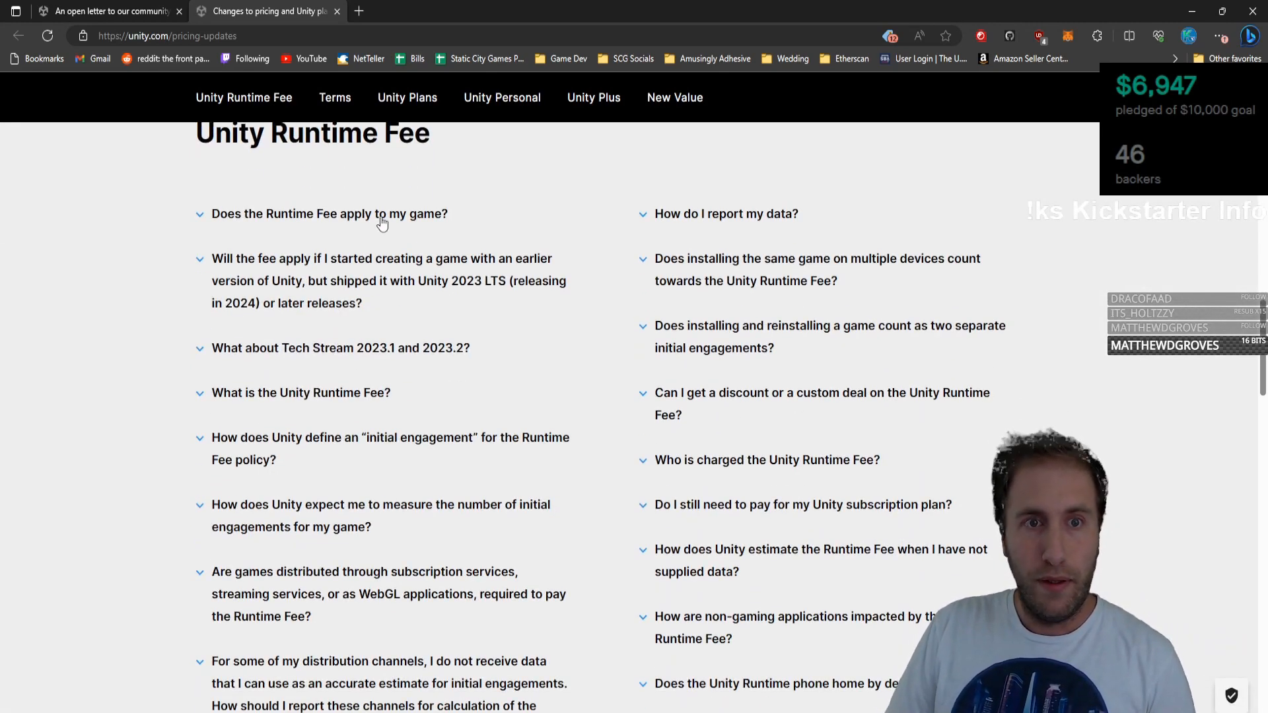
click(329, 214)
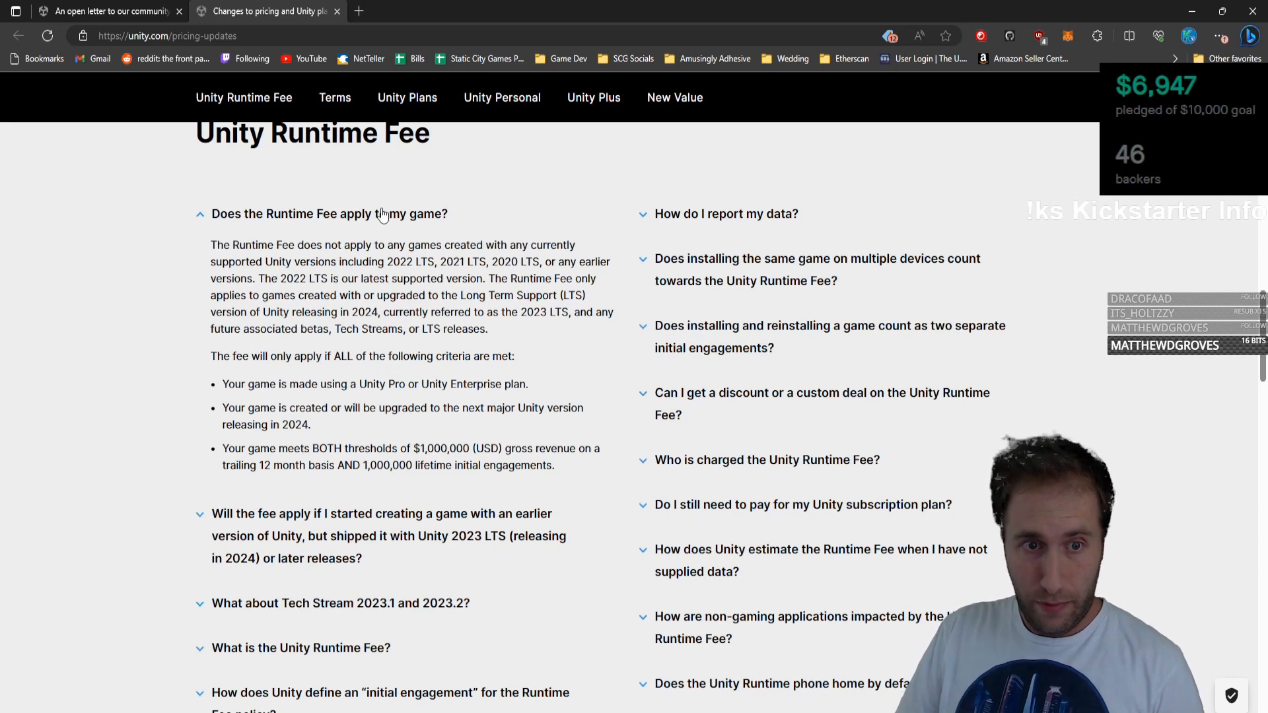
scroll(down, 3)
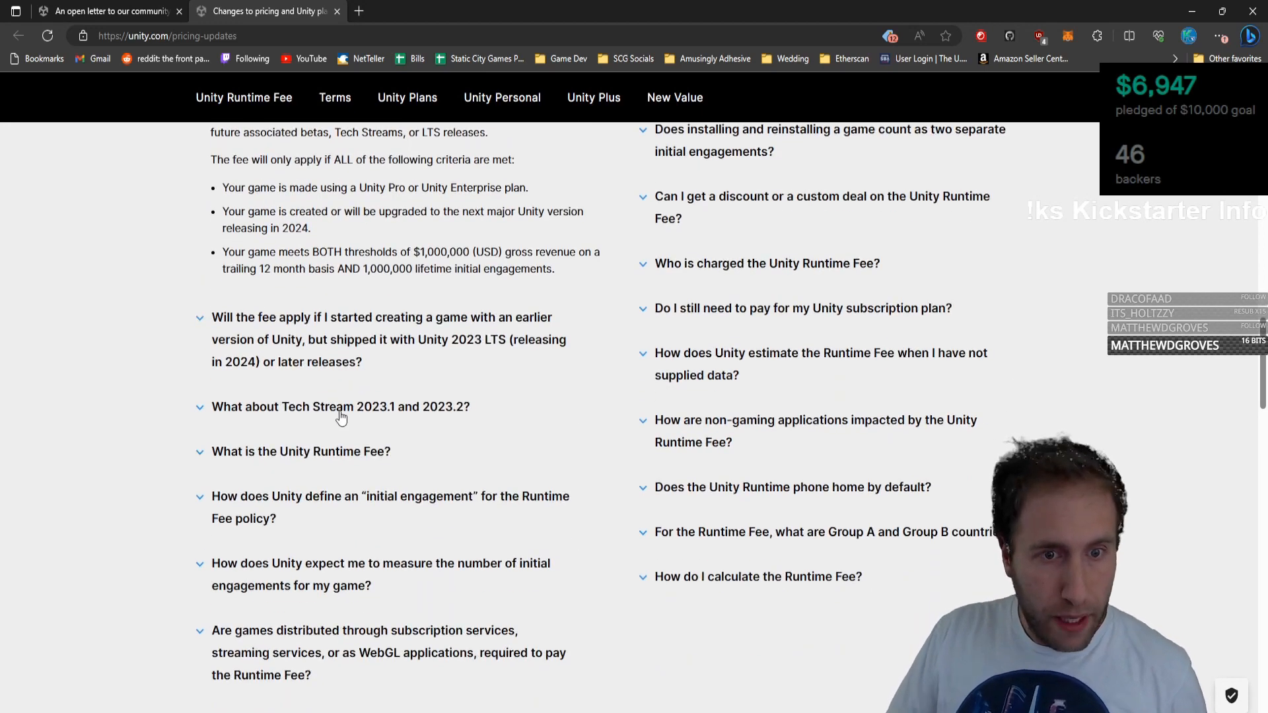
click(389, 508)
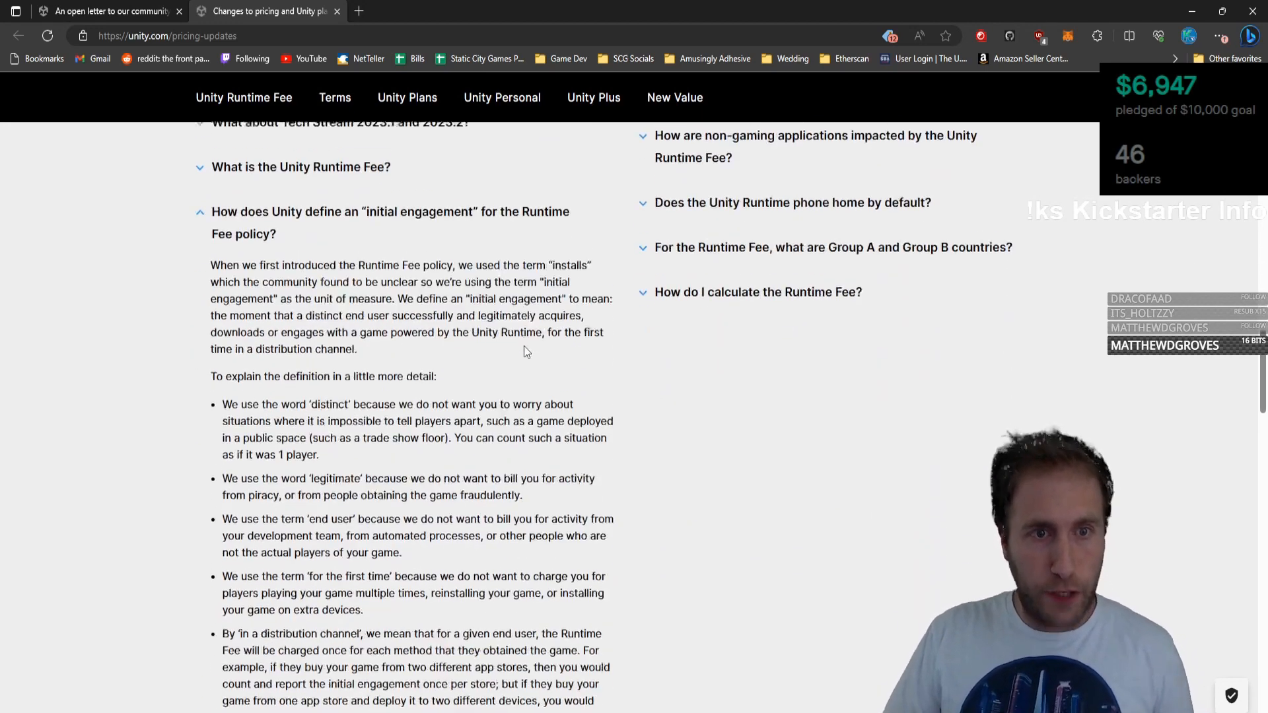
scroll(down, 3)
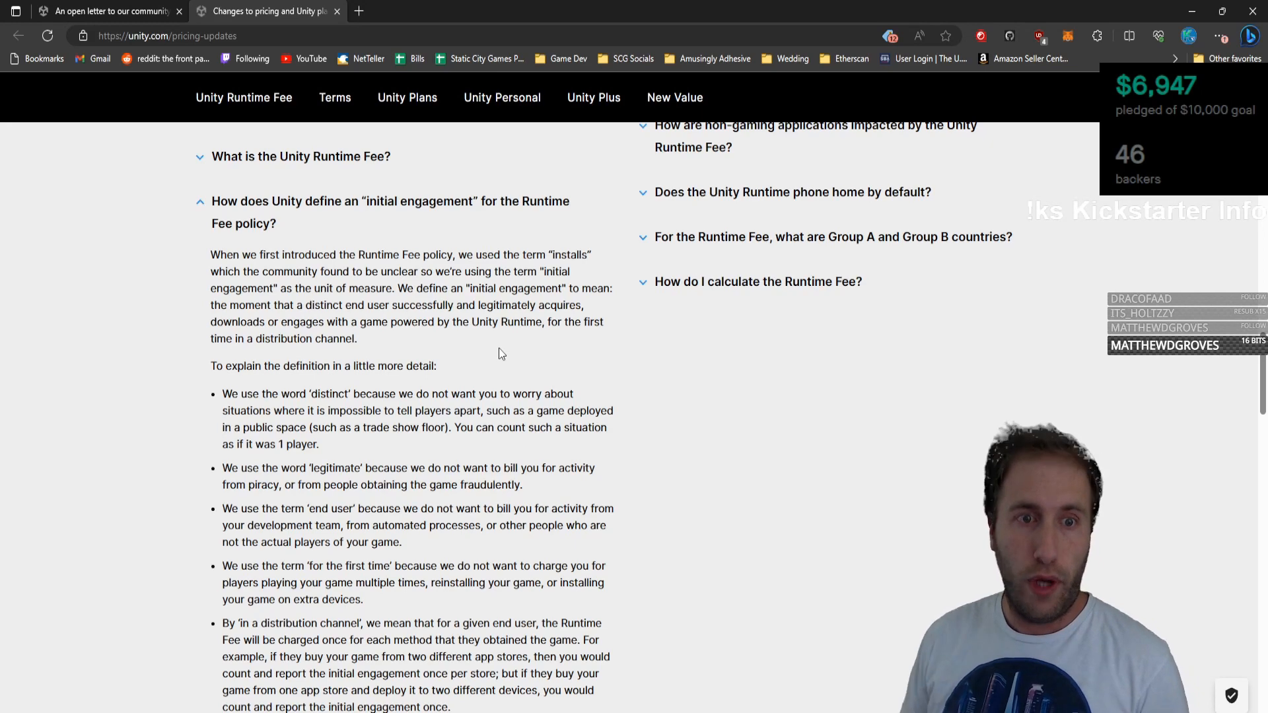
scroll(down, 3)
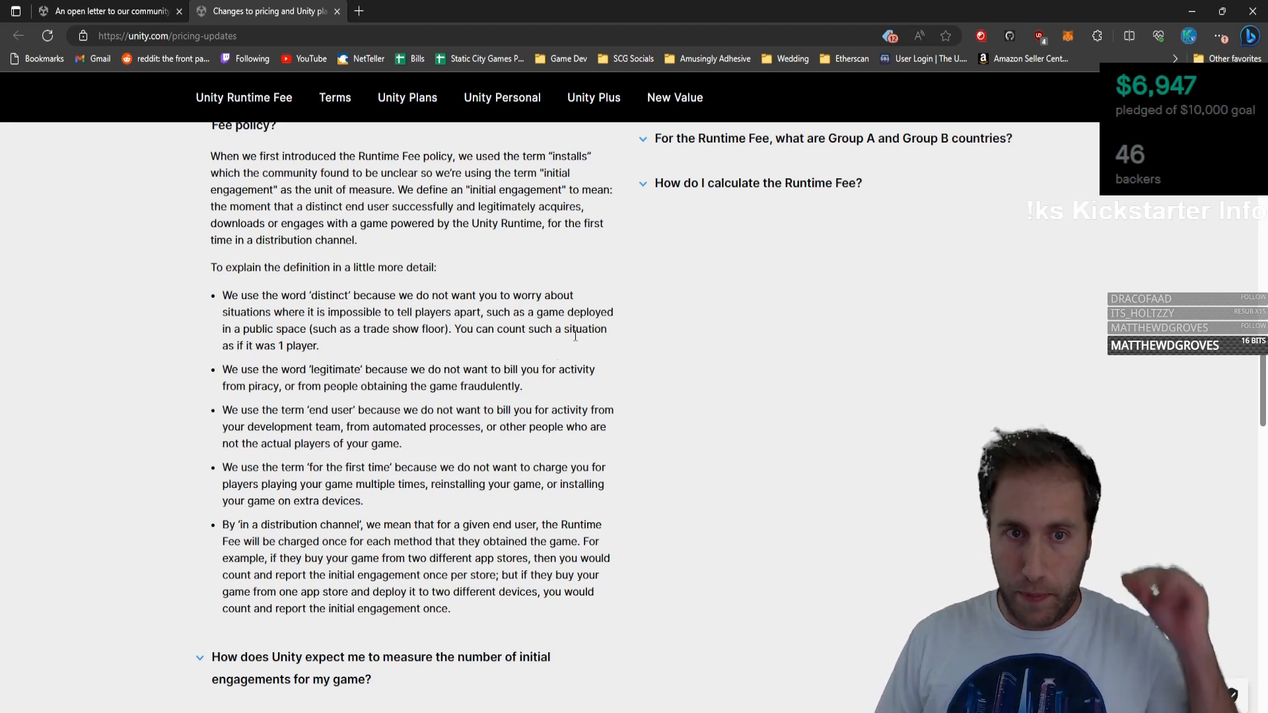
mouse_move(661, 340)
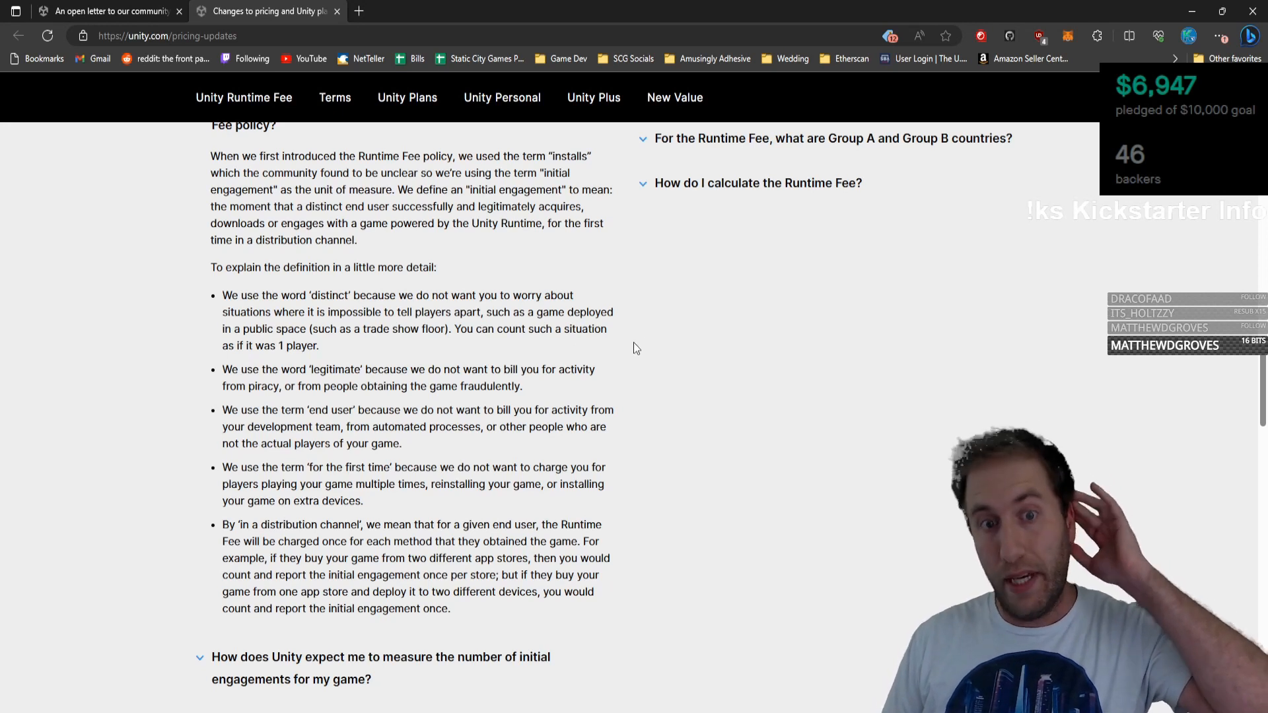
mouse_move(557, 351)
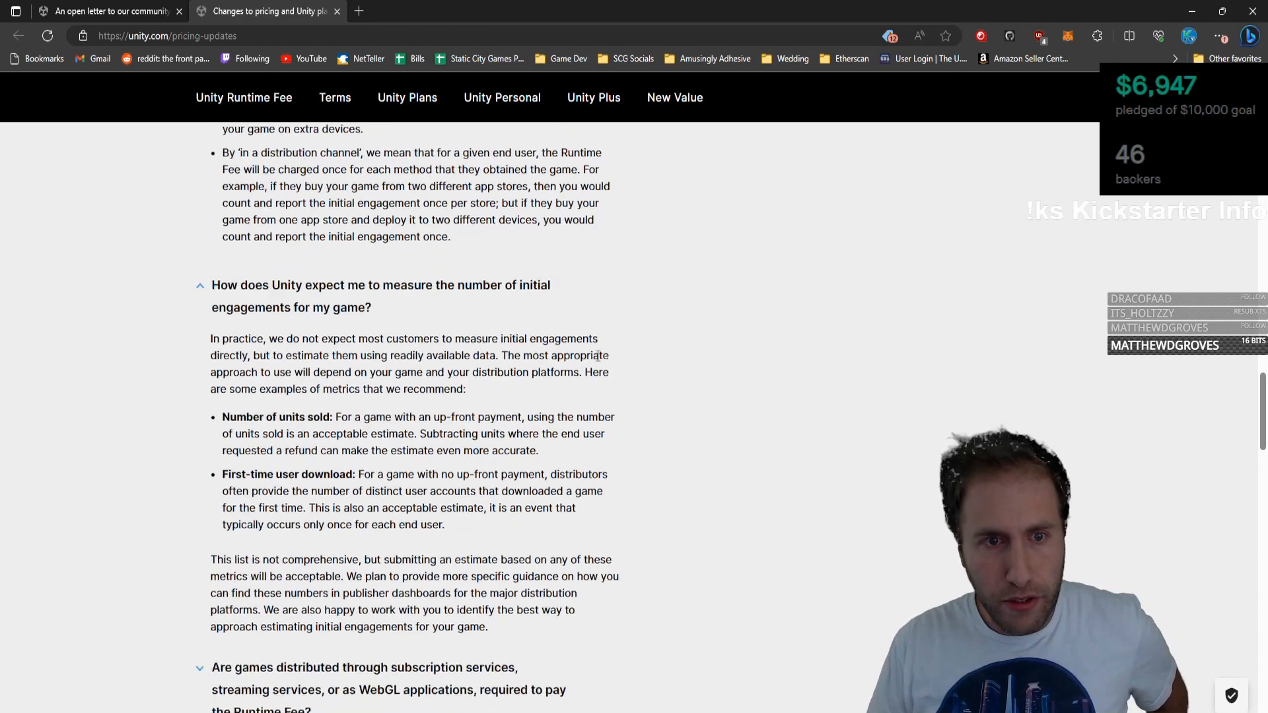
scroll(down, 3)
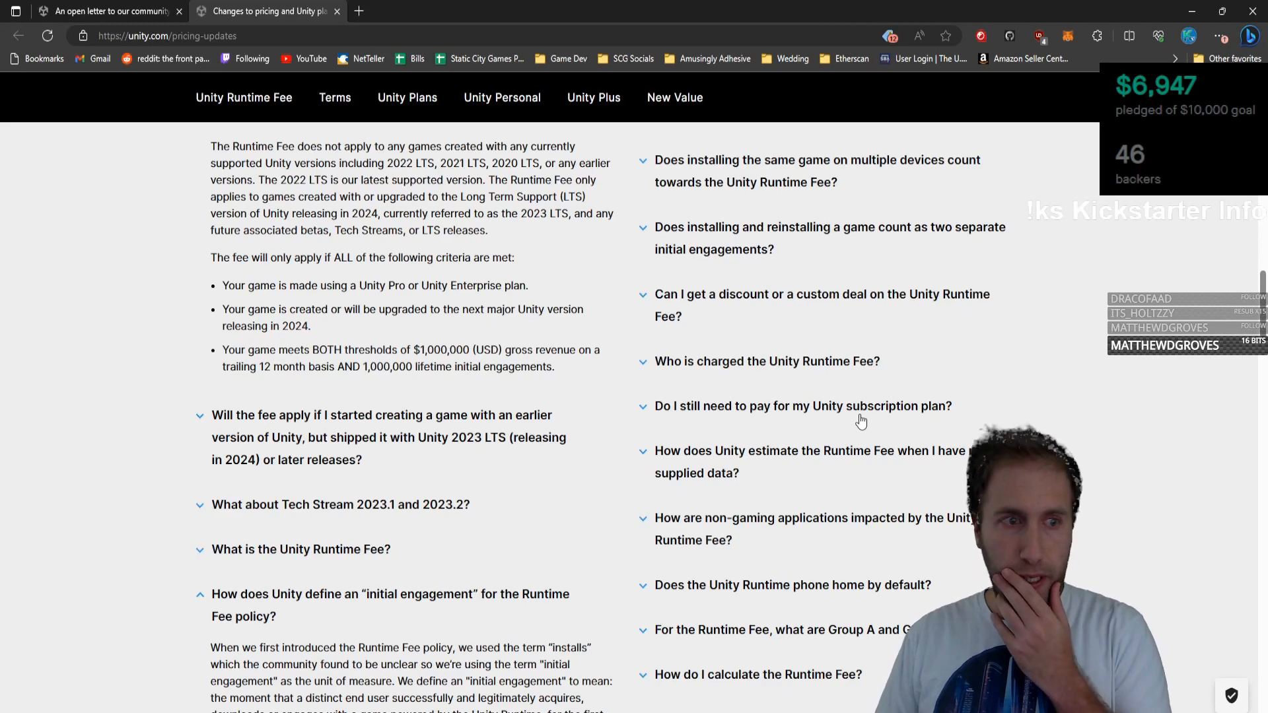
click(804, 405)
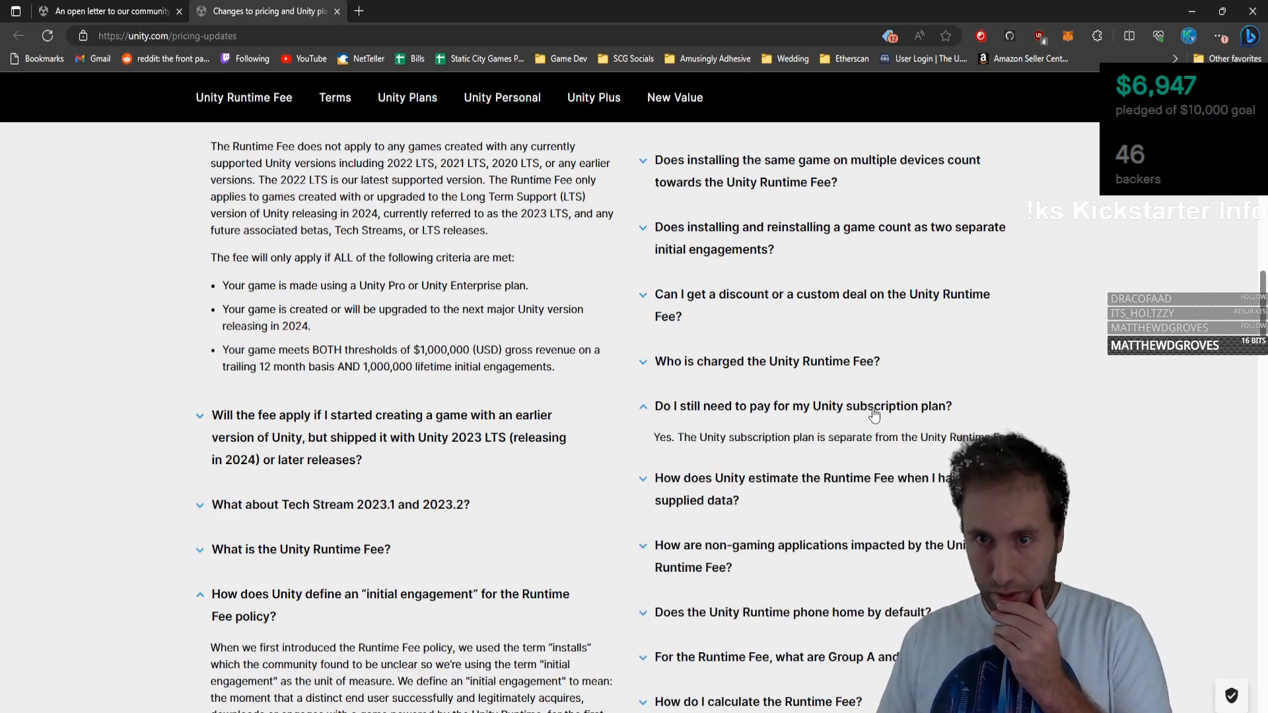
click(804, 451)
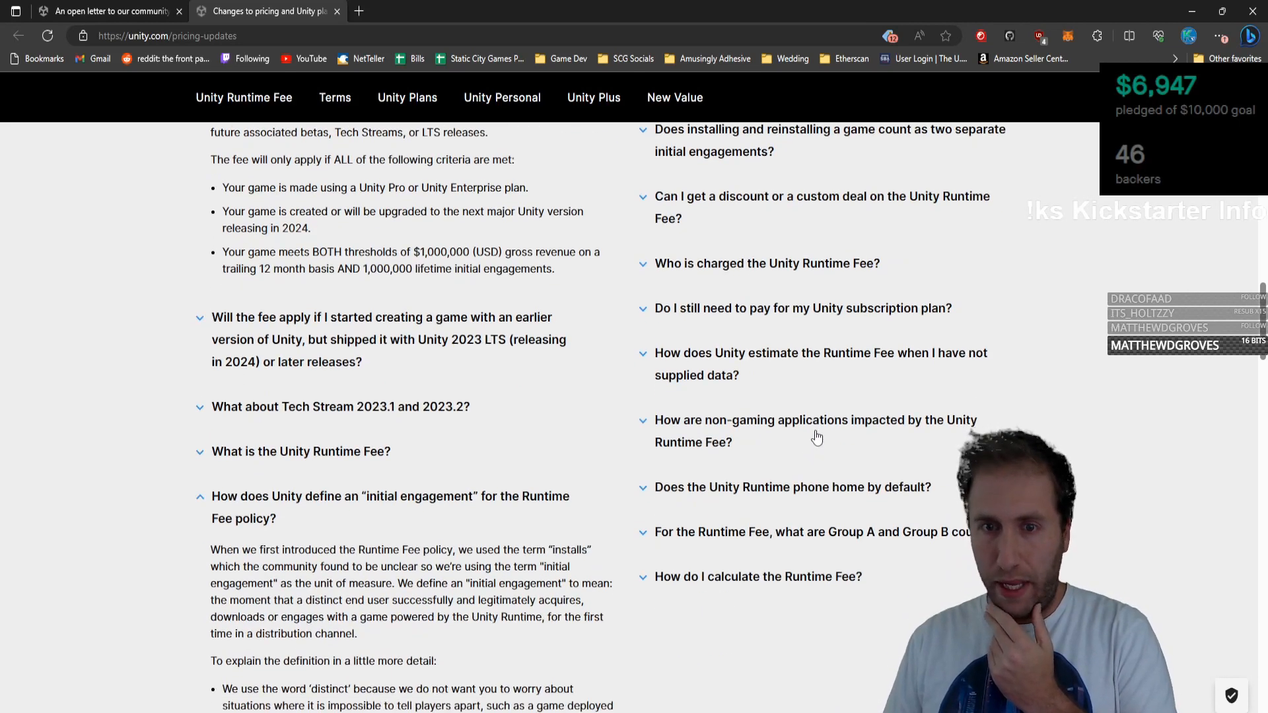
mouse_move(800, 427)
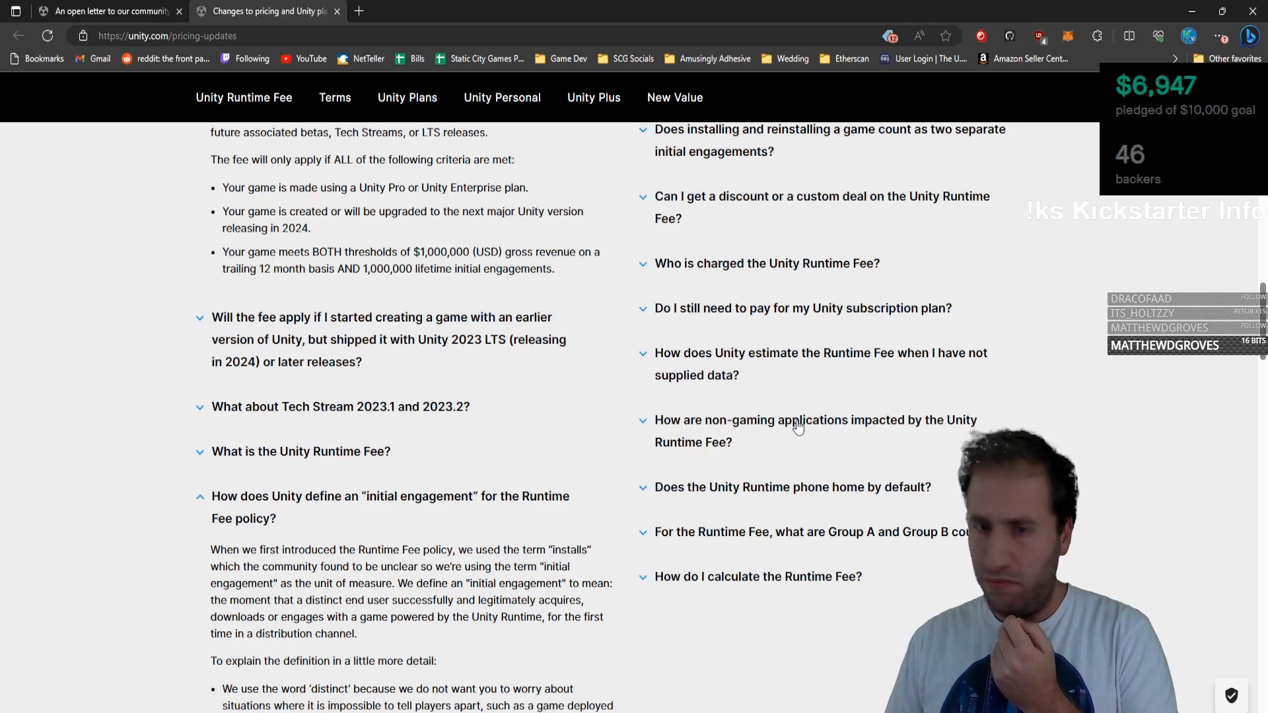
scroll(down, 3)
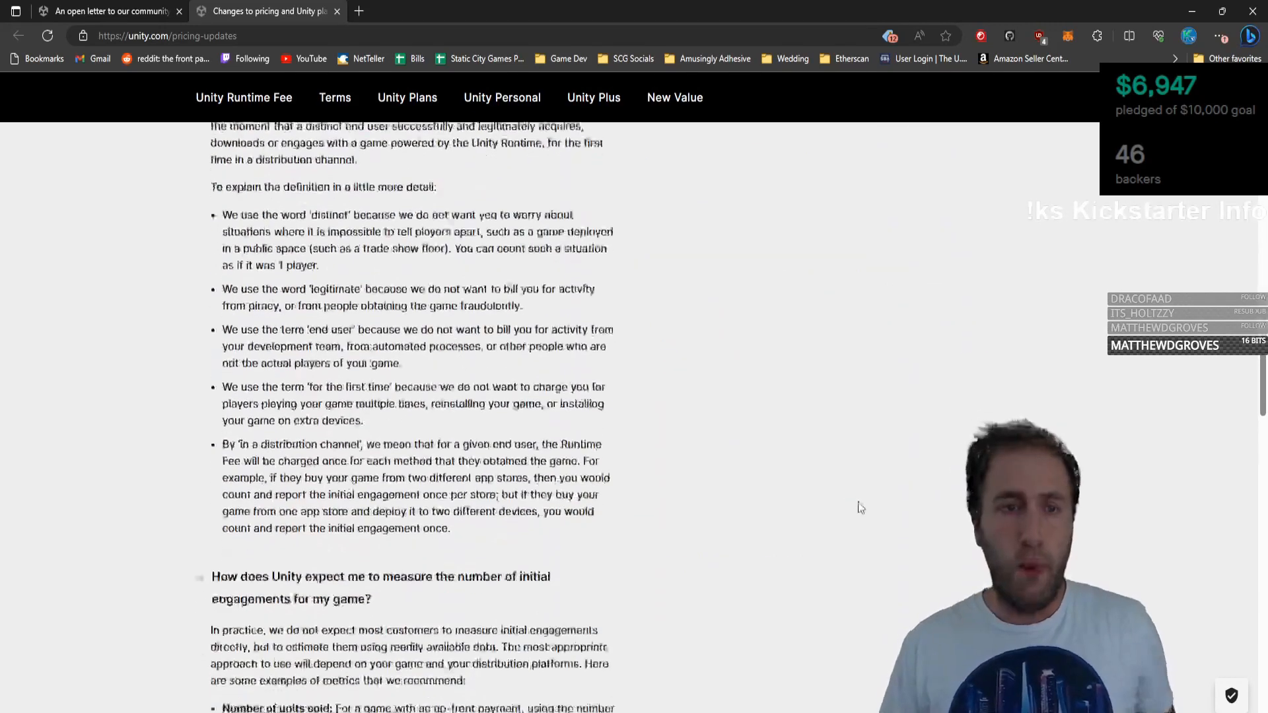
Scroll the pricing-updates page so the Changes to Unity Plans and Pricing banner shows.
scroll(down, 3)
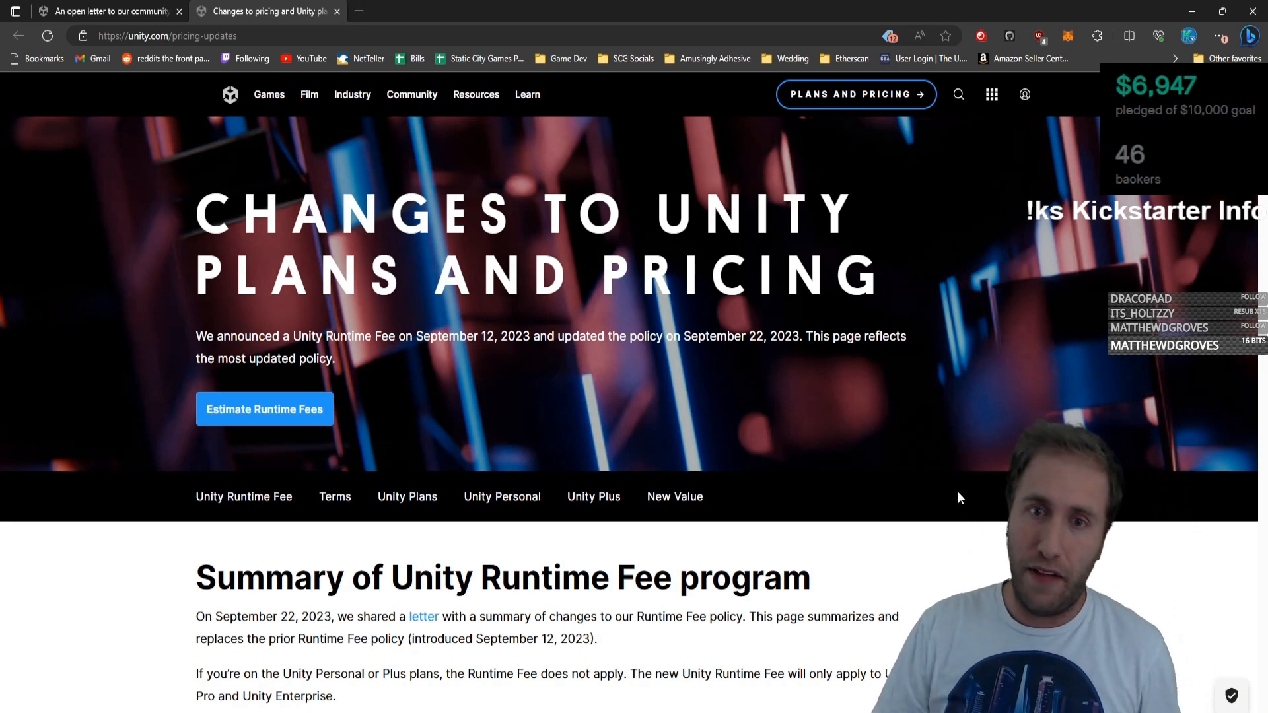
mouse_move(1009, 400)
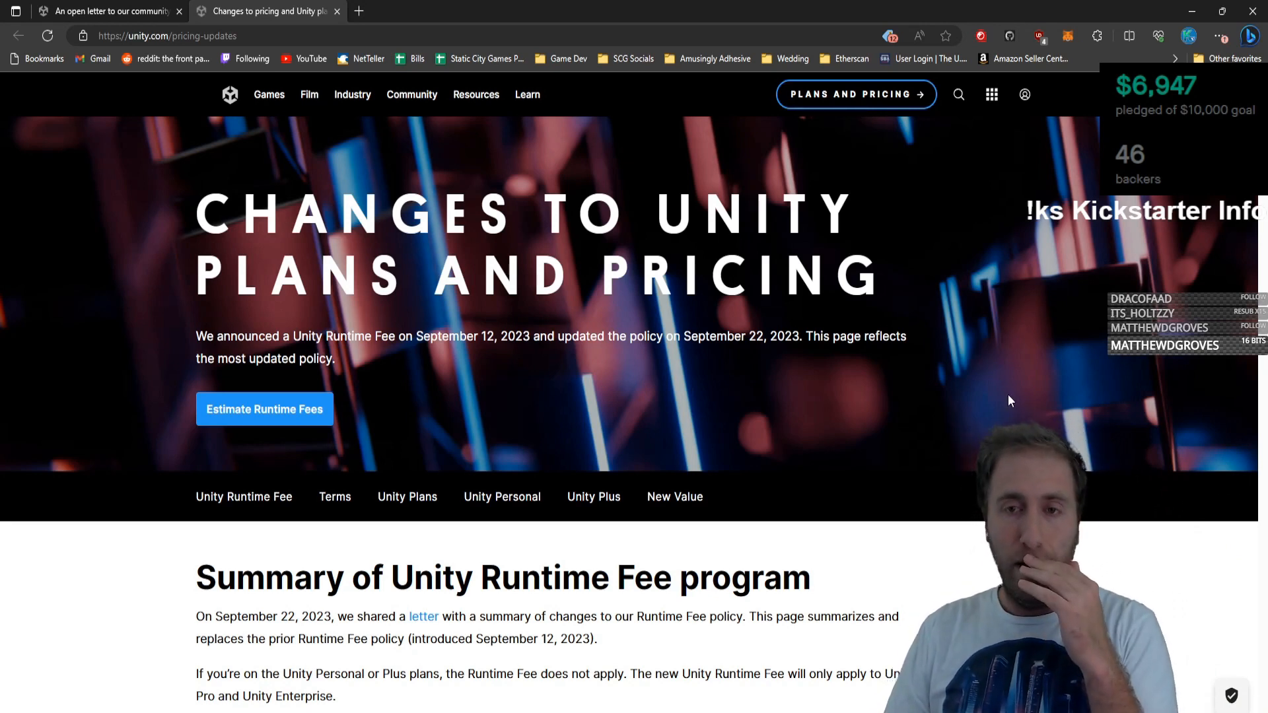
mouse_move(996, 340)
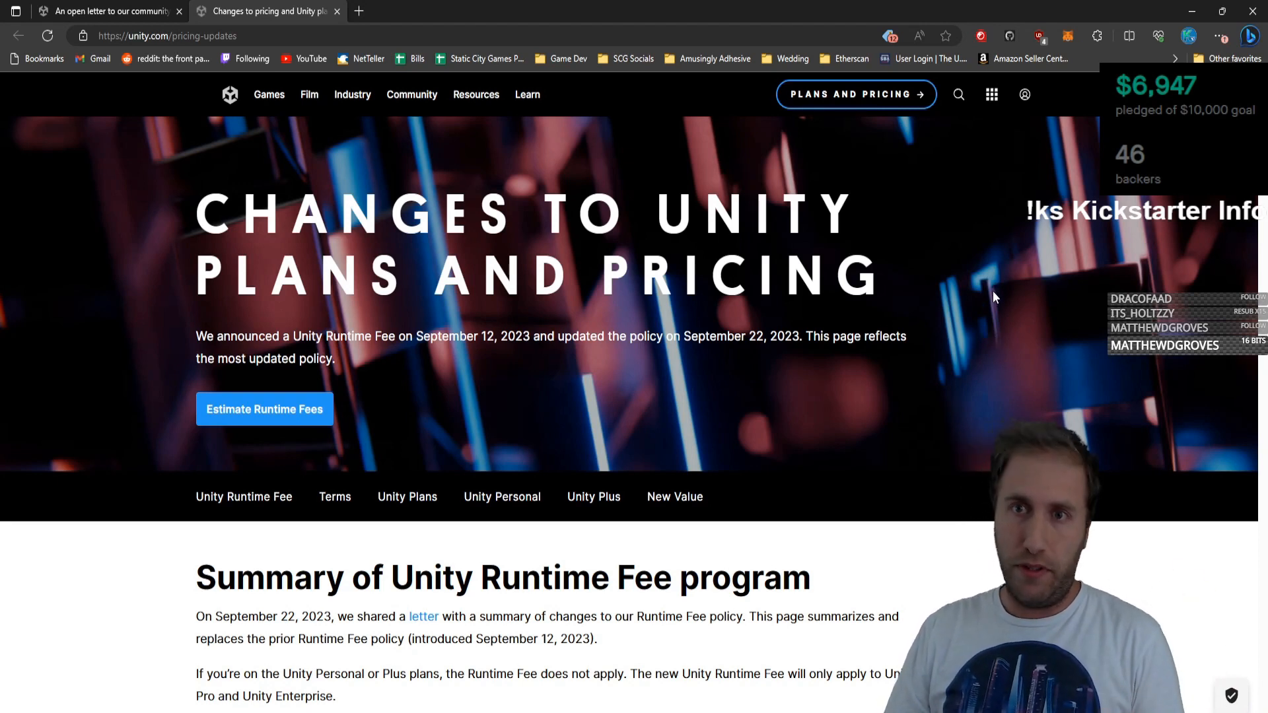
mouse_move(1019, 284)
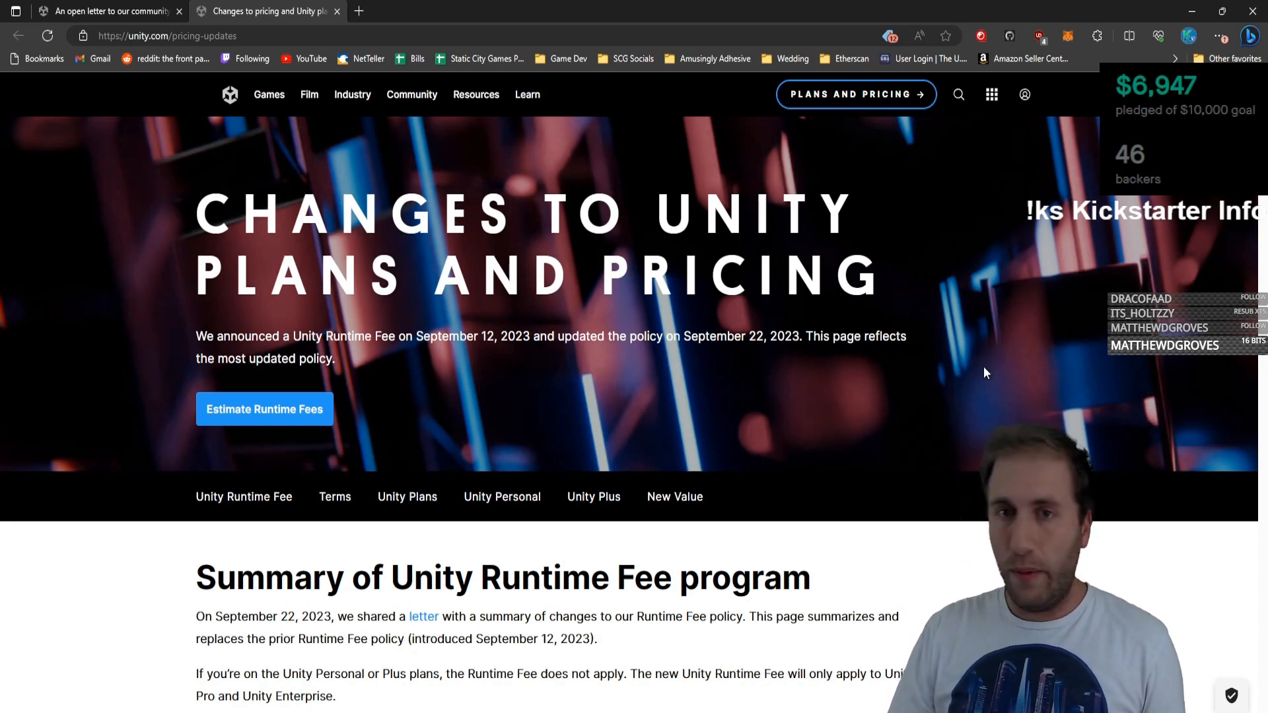
mouse_move(1014, 372)
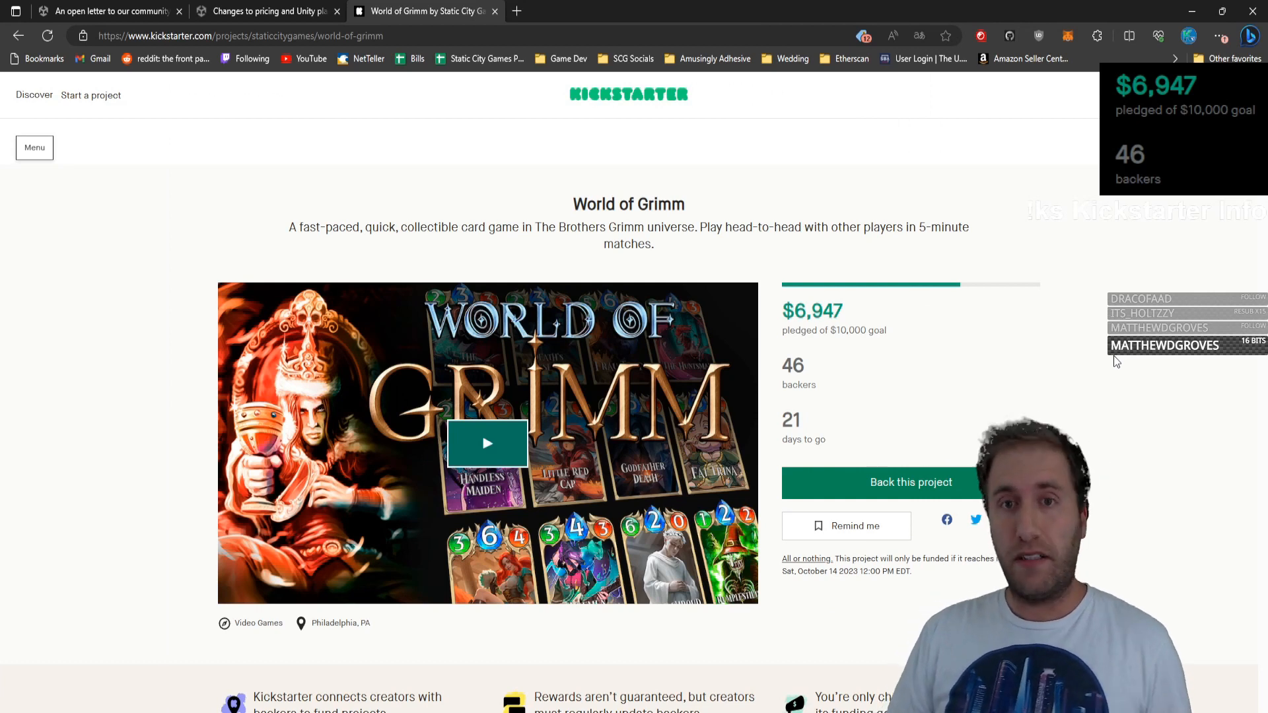
mouse_move(992, 341)
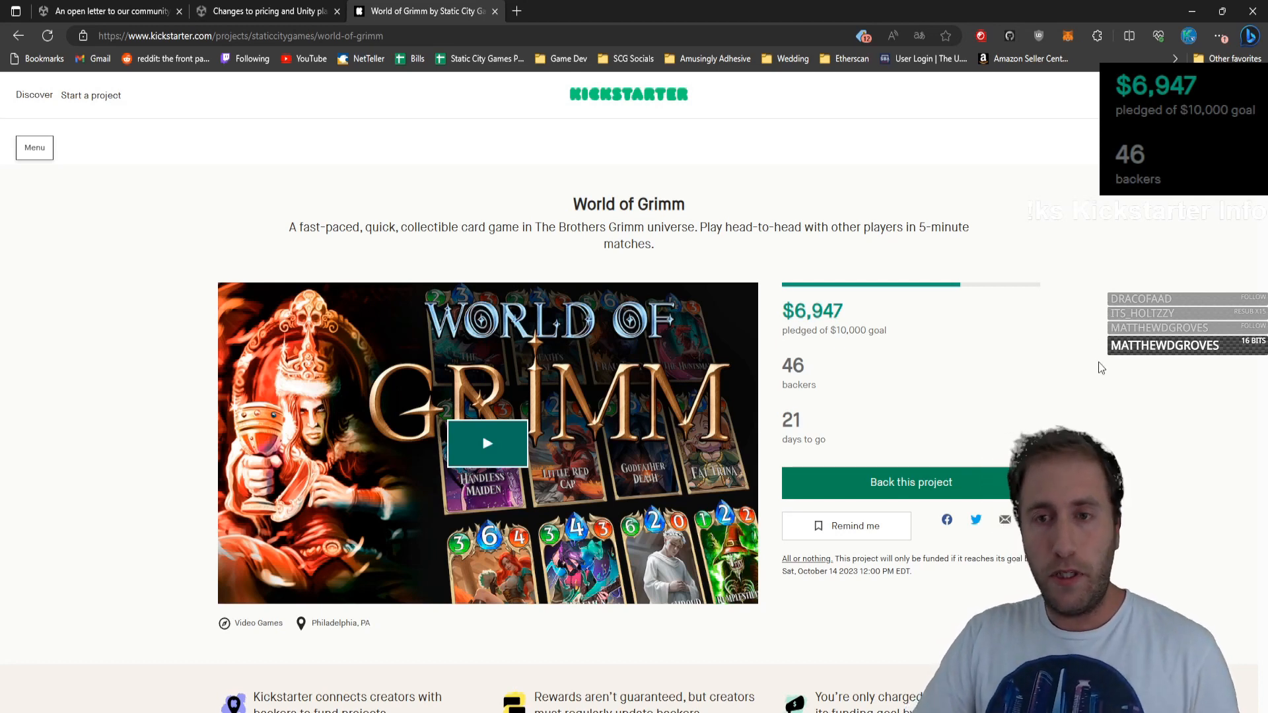
mouse_move(1122, 393)
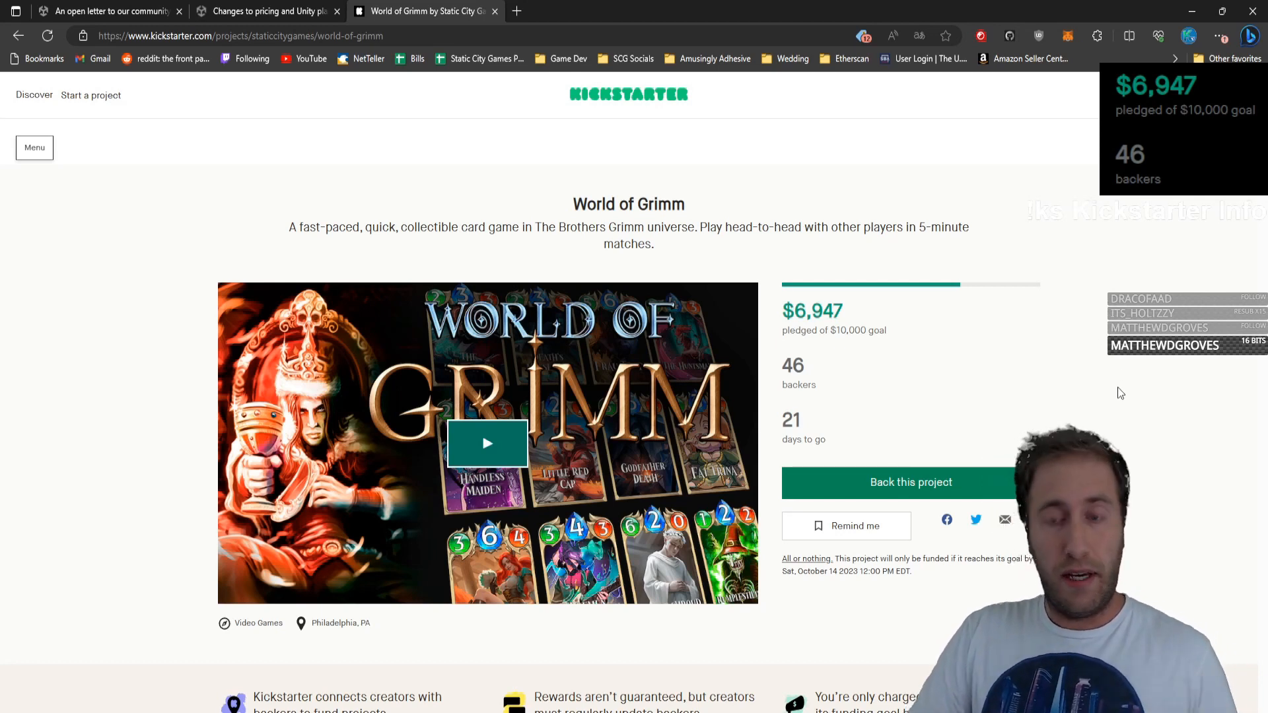